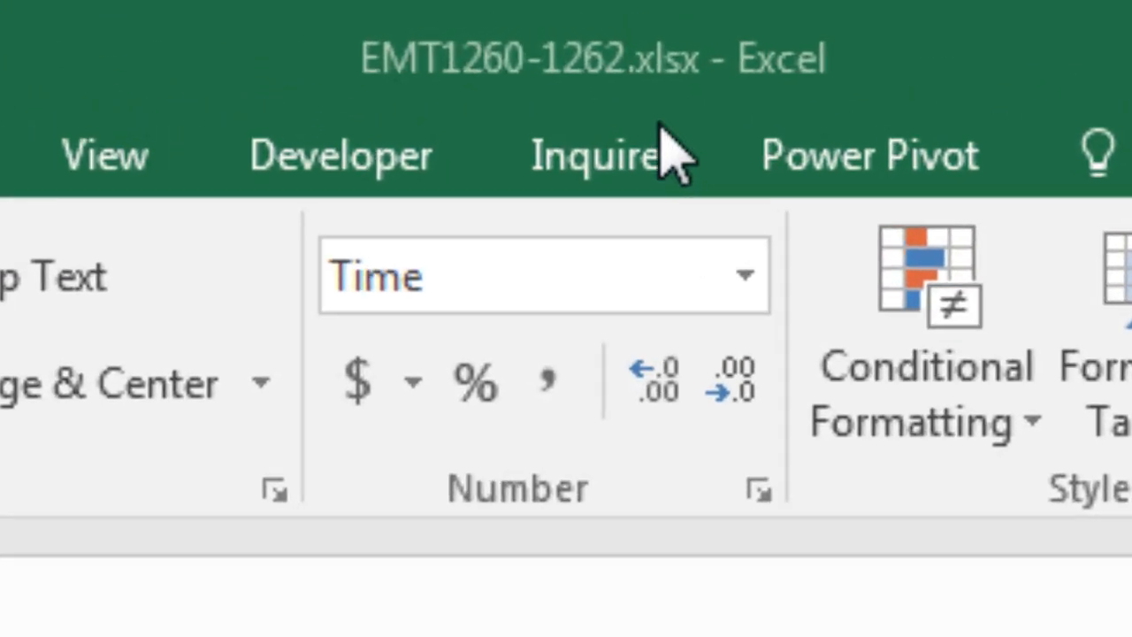
mouse_move(398, 115)
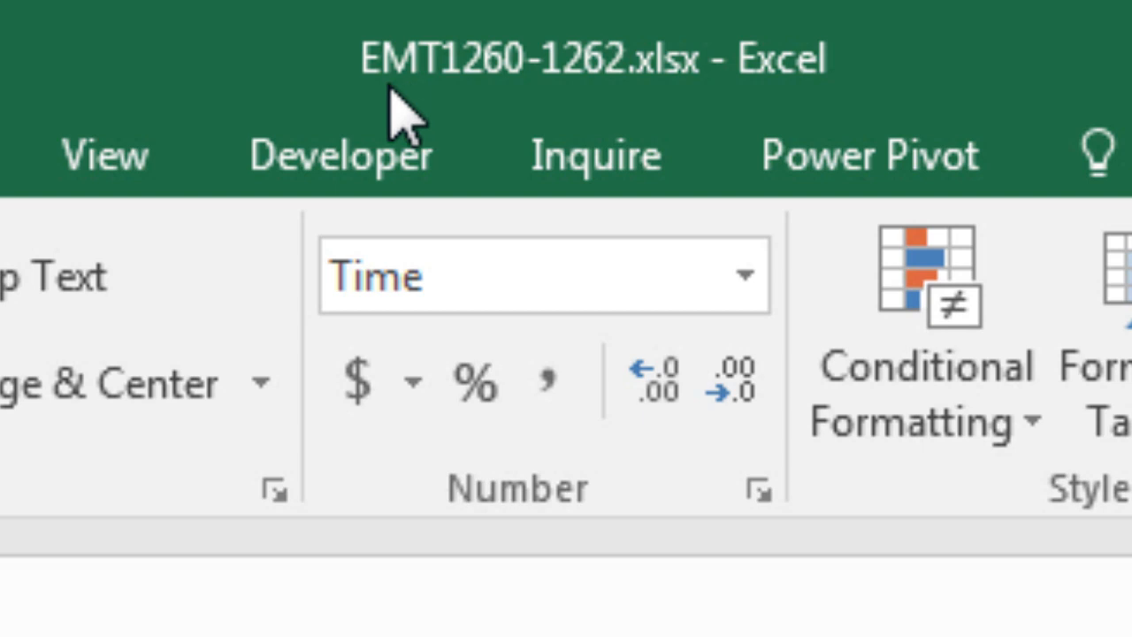
mouse_move(589, 119)
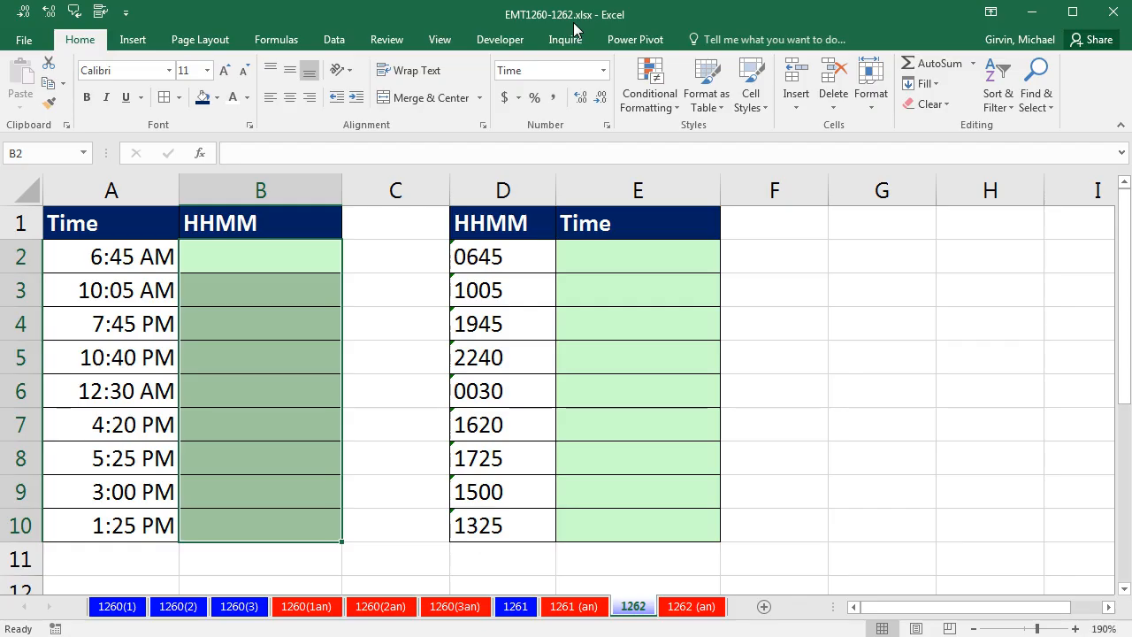
mouse_move(359, 490)
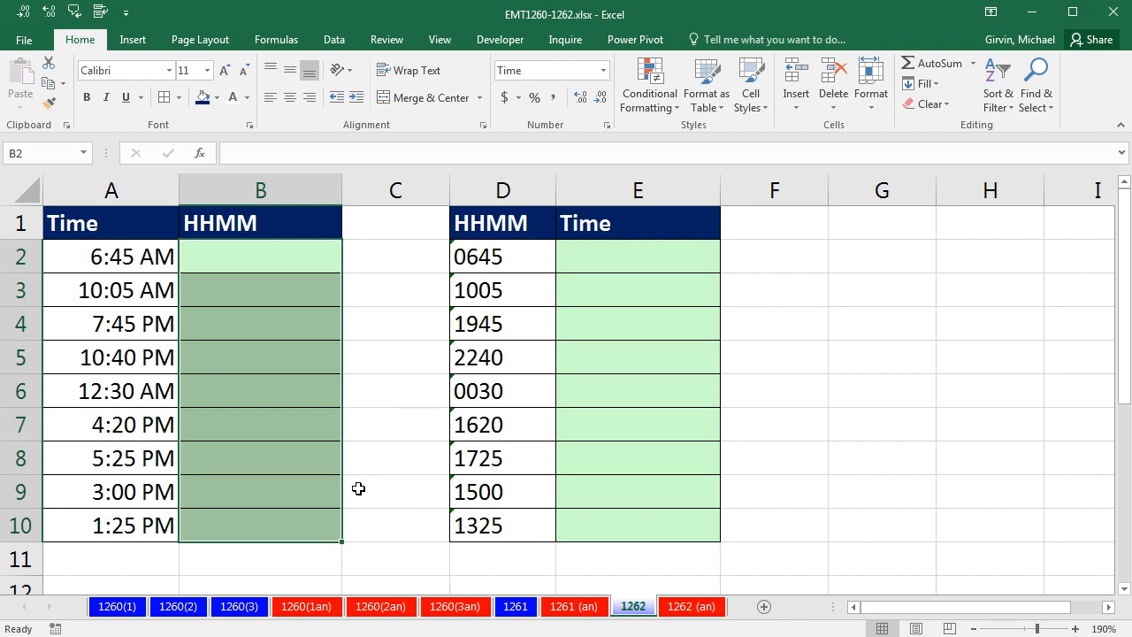
Enter =TEXT(A2,"hhmm") in B2 to show the first time as HHMM text
click(260, 257)
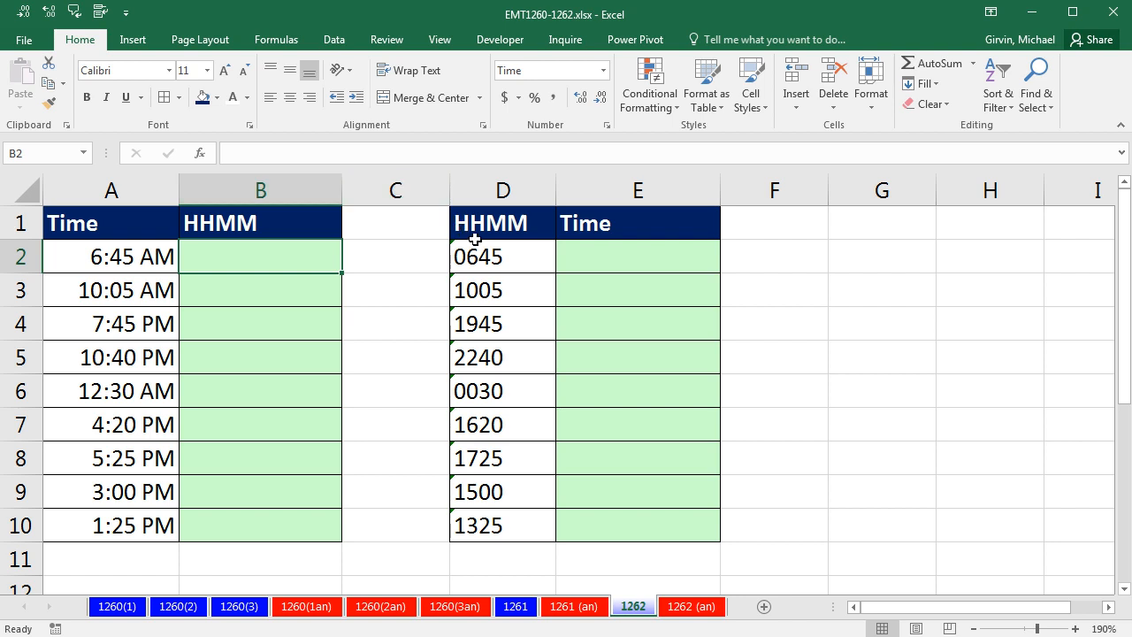
mouse_move(504, 423)
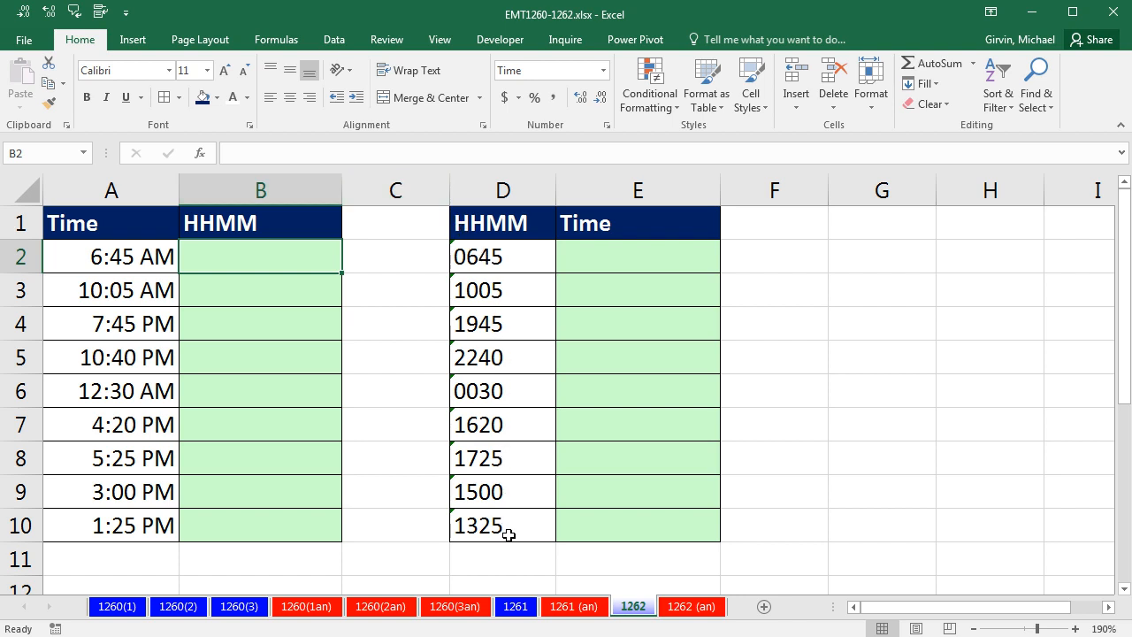
mouse_move(509, 213)
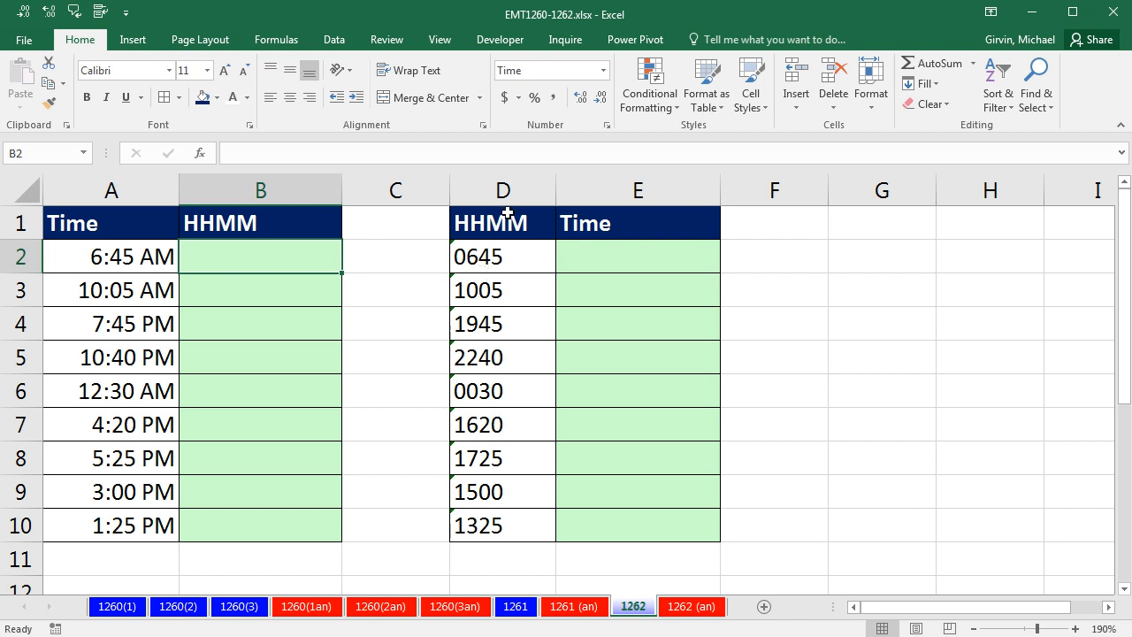
mouse_move(243, 245)
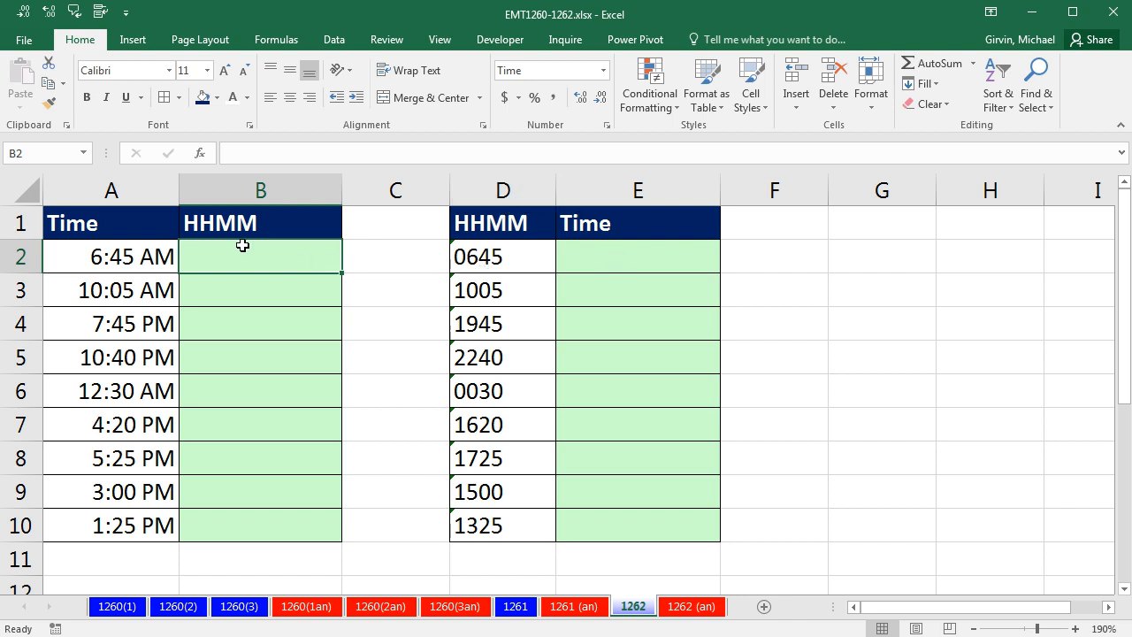
mouse_move(212, 211)
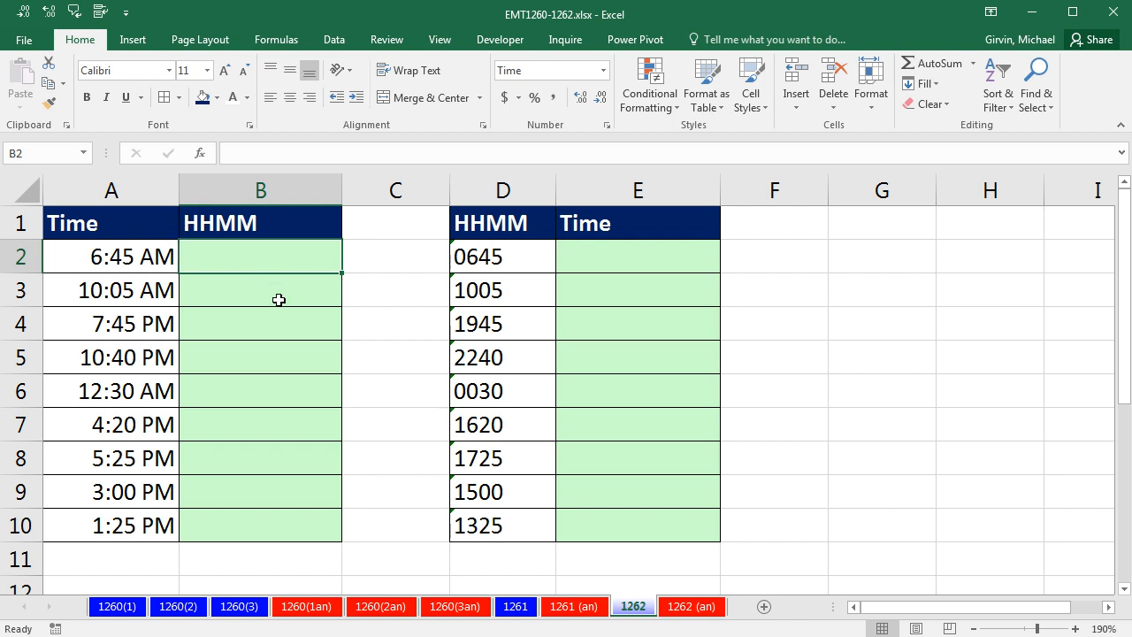
mouse_move(405, 555)
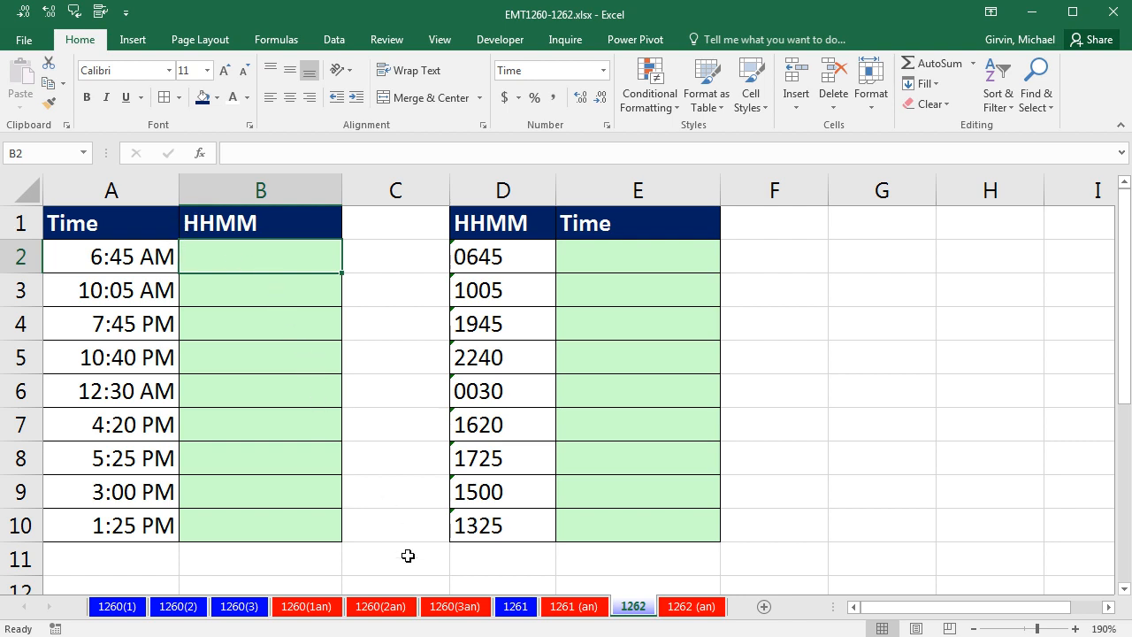
text(=)
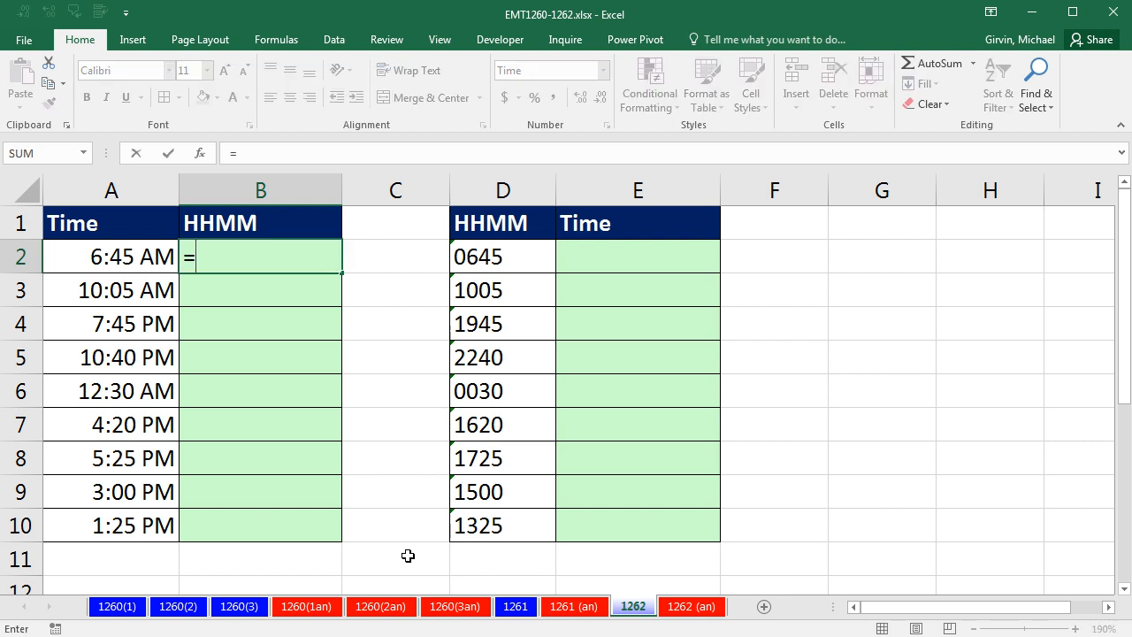
text(text)
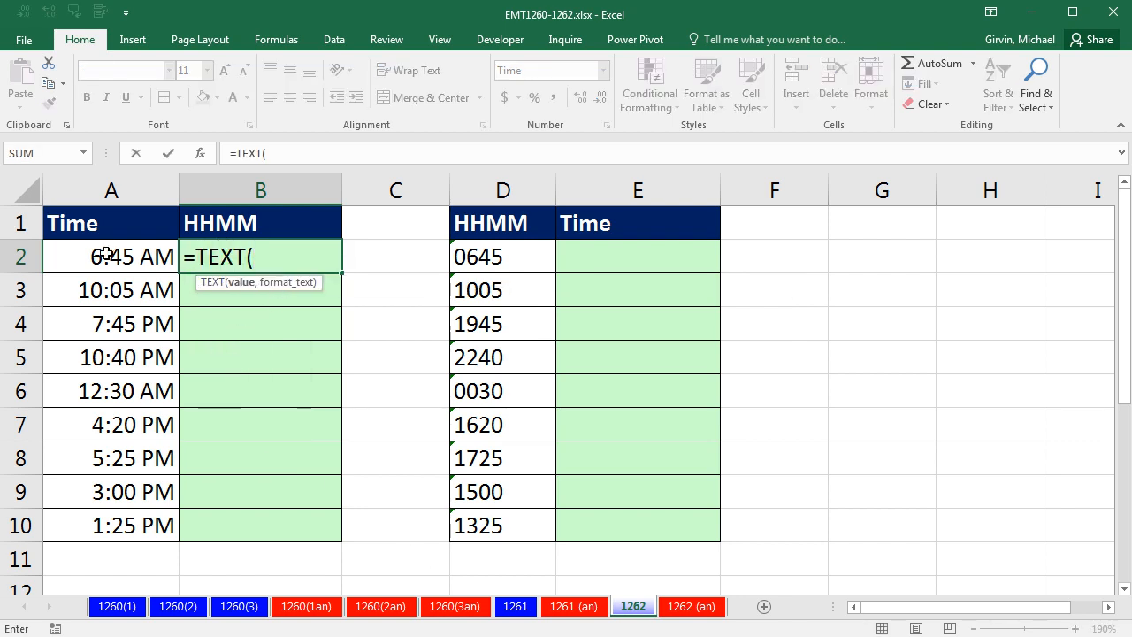
click(111, 256)
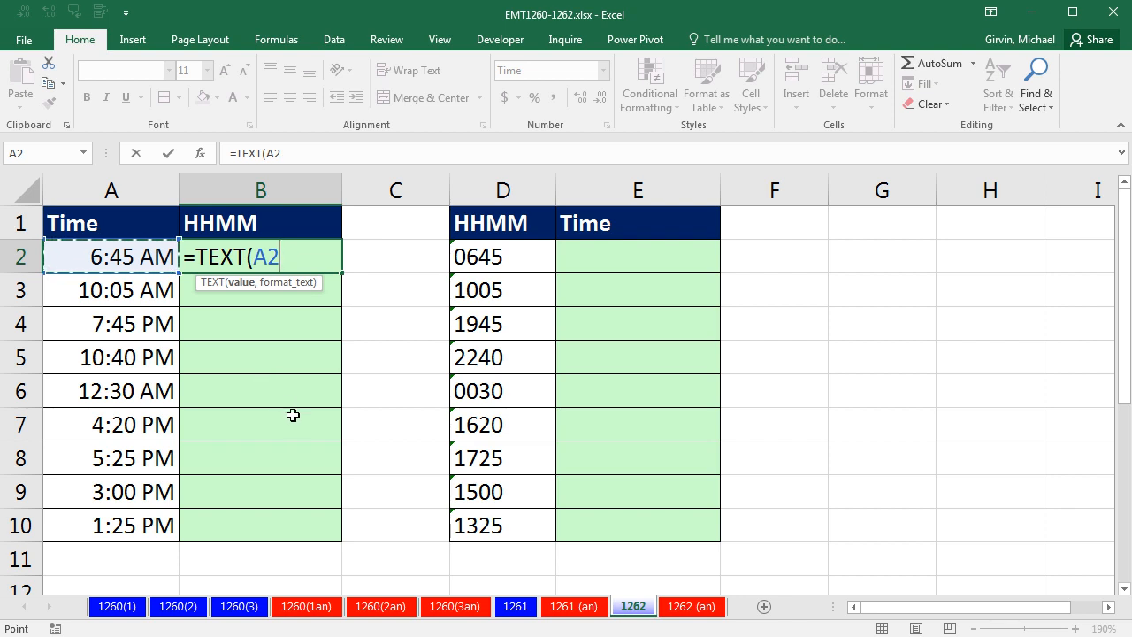
text(,)
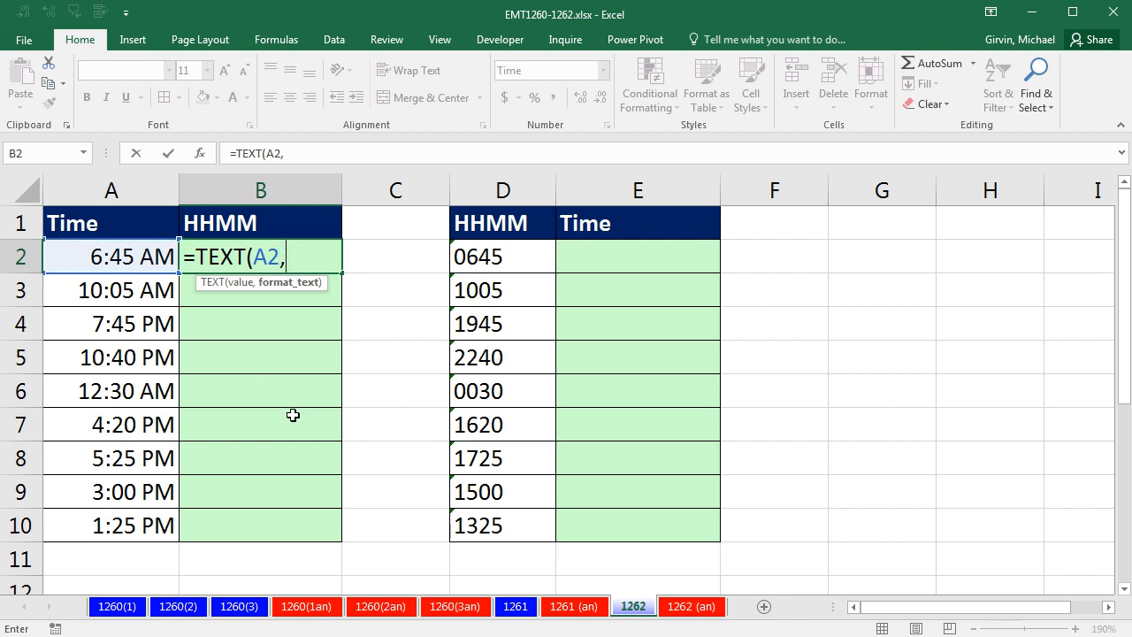
mouse_move(299, 300)
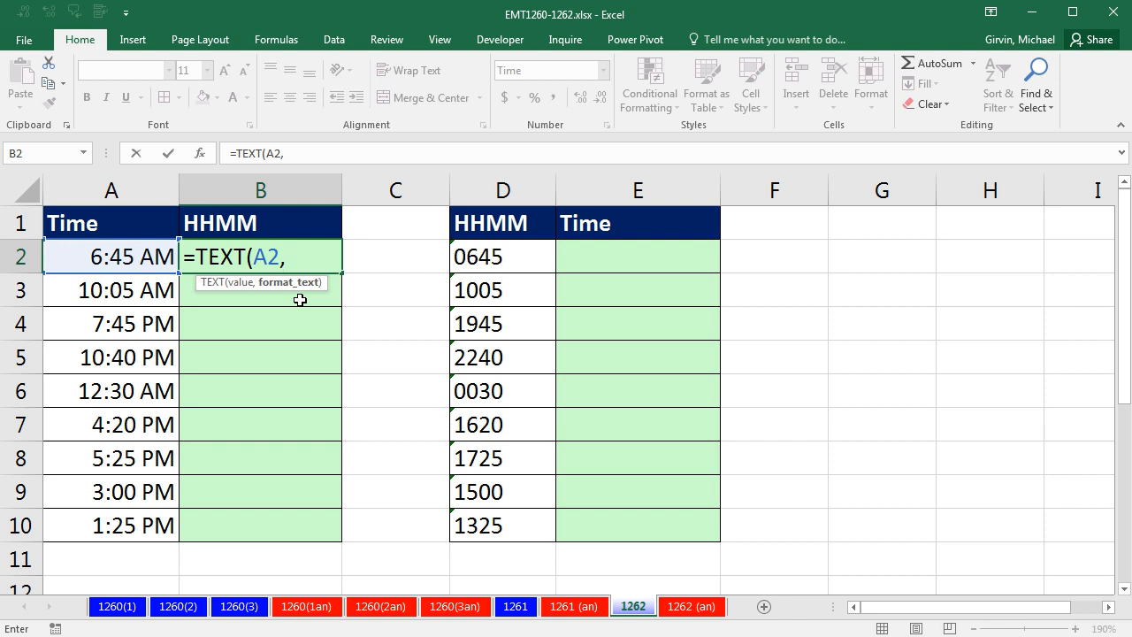
text(")
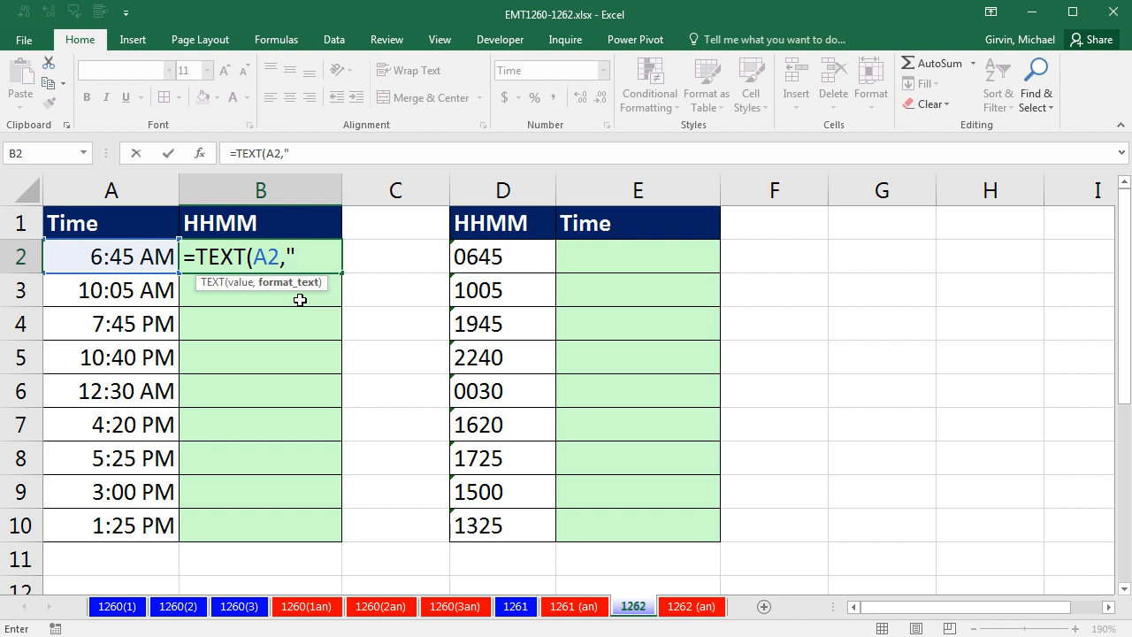
mouse_move(274, 311)
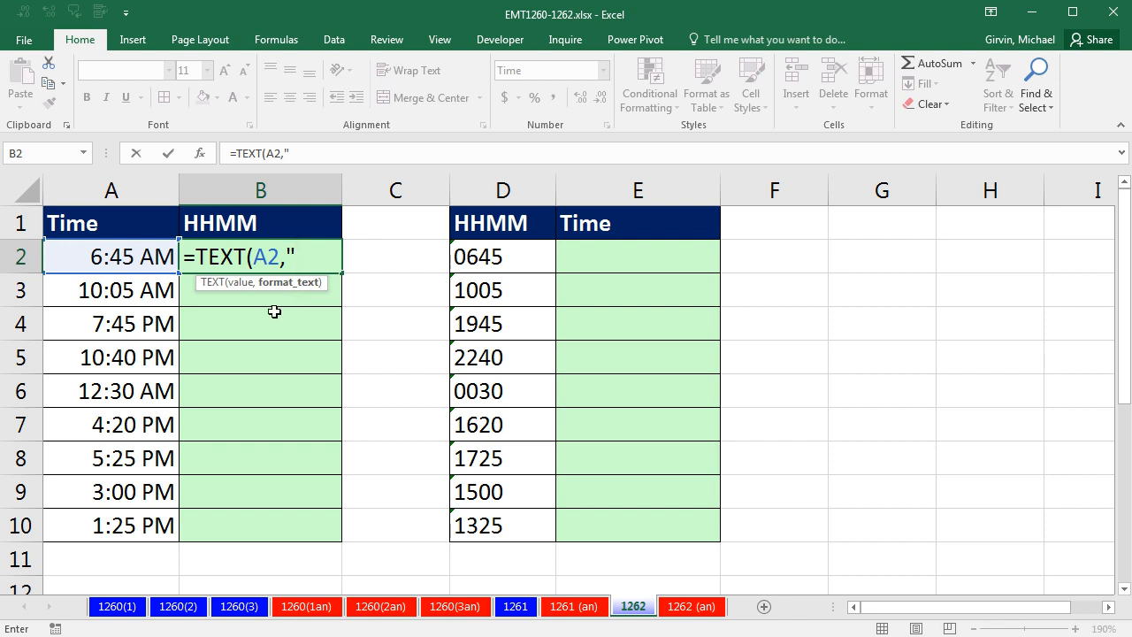
mouse_move(87, 267)
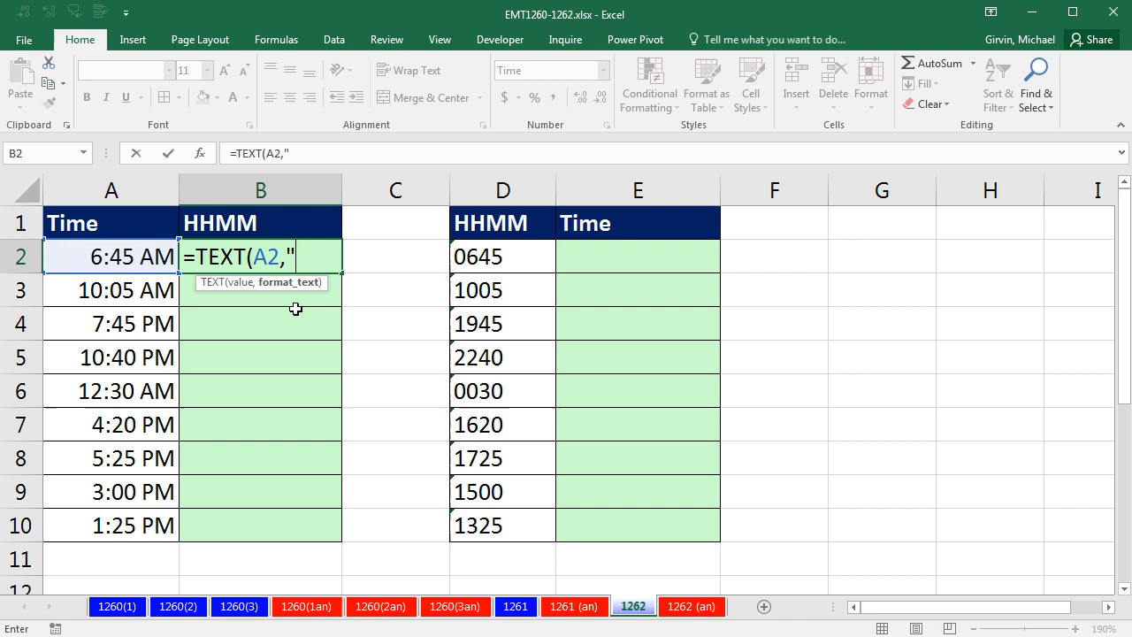
text(hh)
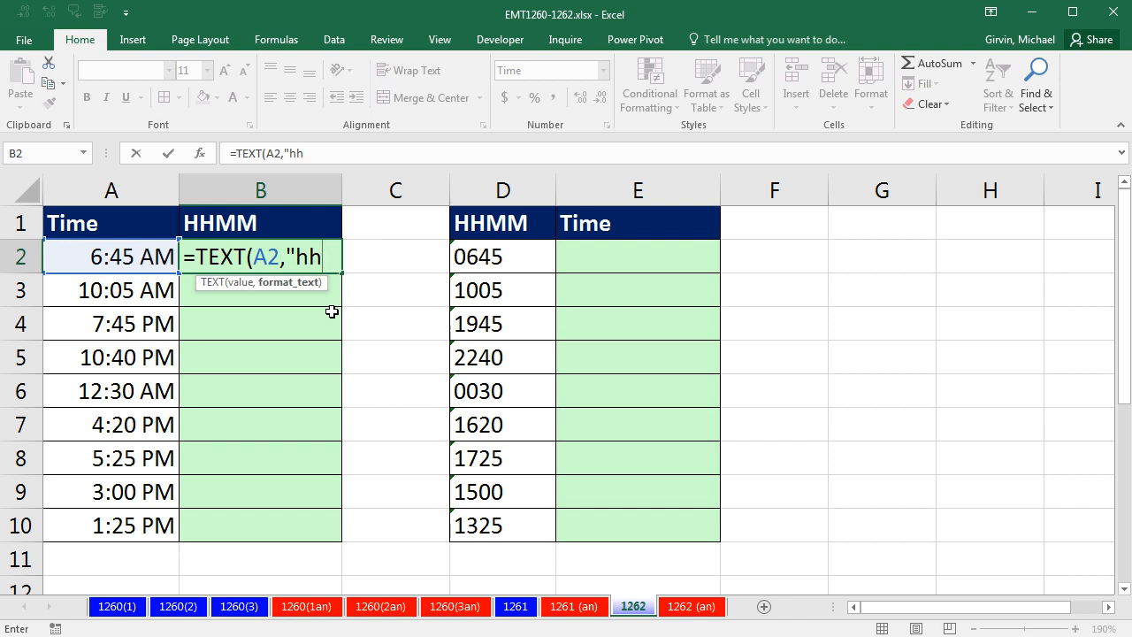
text(mm)
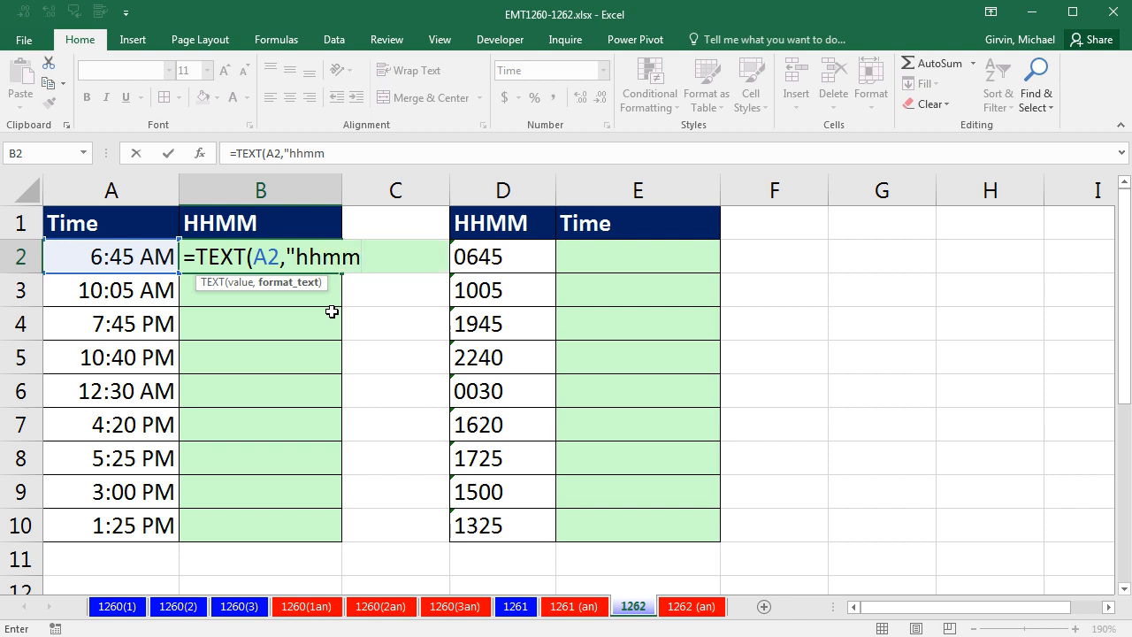
text(")
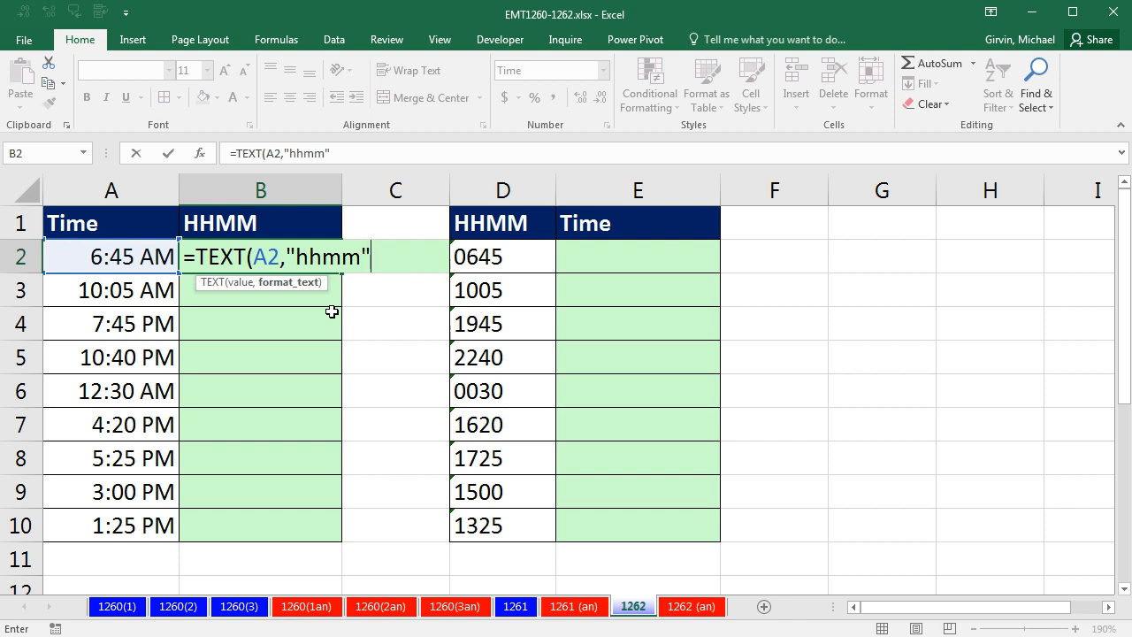
text())
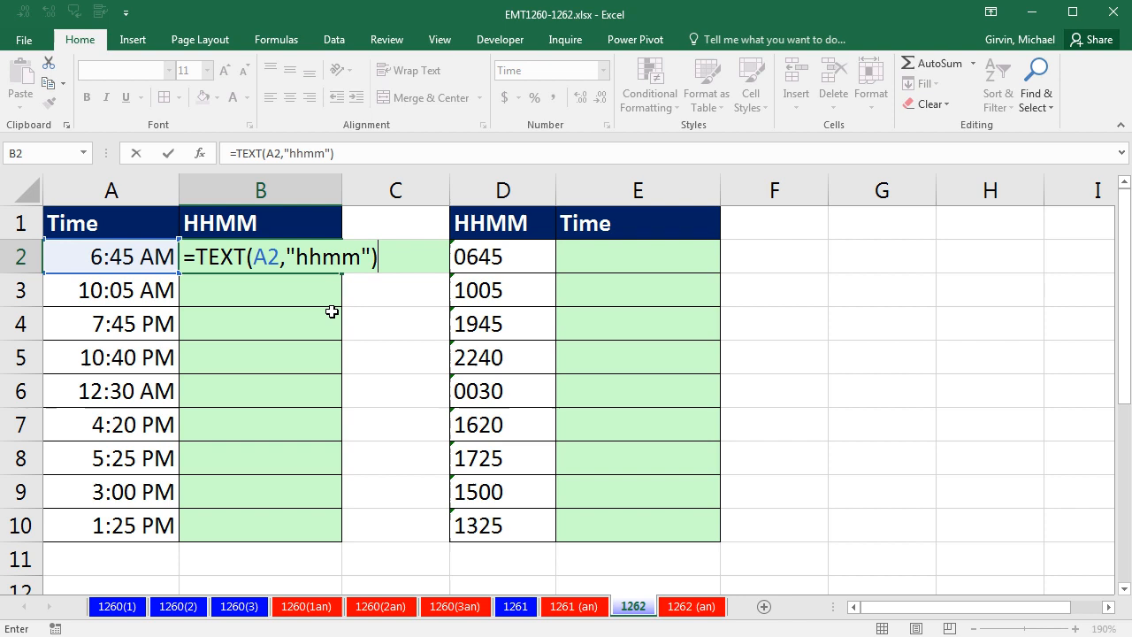
key(Enter)
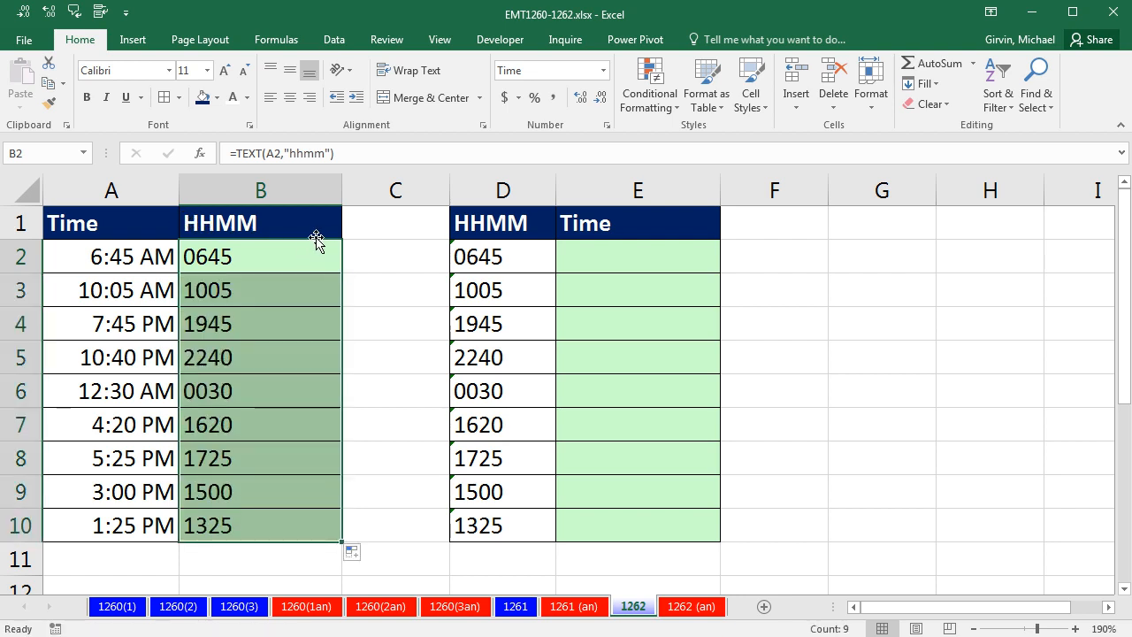
mouse_move(424, 310)
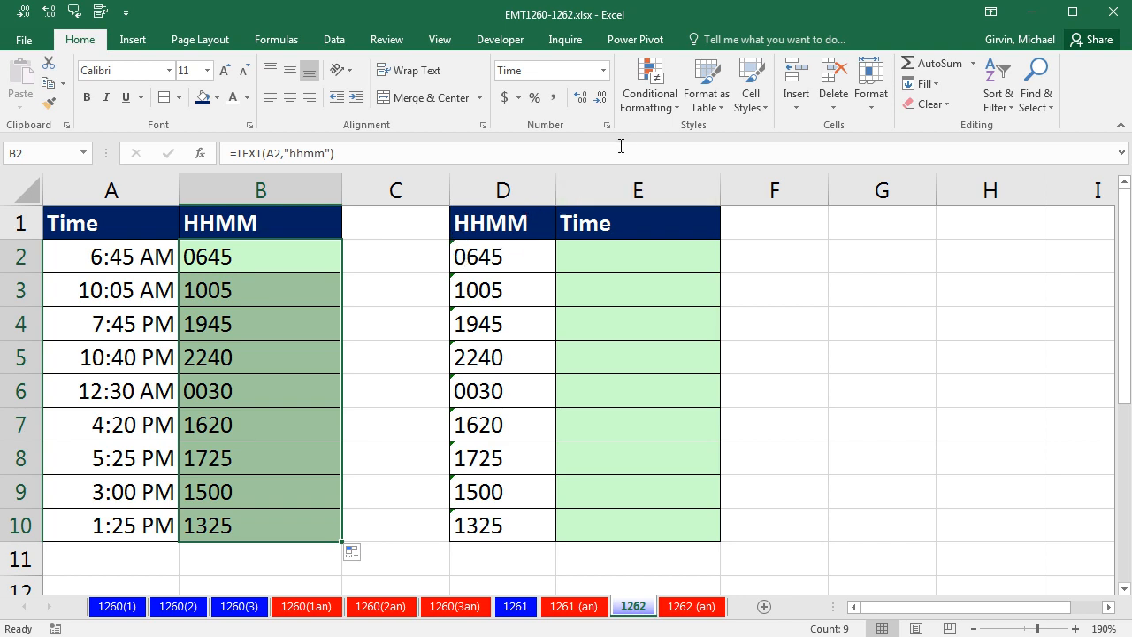
In E2, start the formula =TEXT(D2,"00 referencing the D2 HHMM text
click(637, 255)
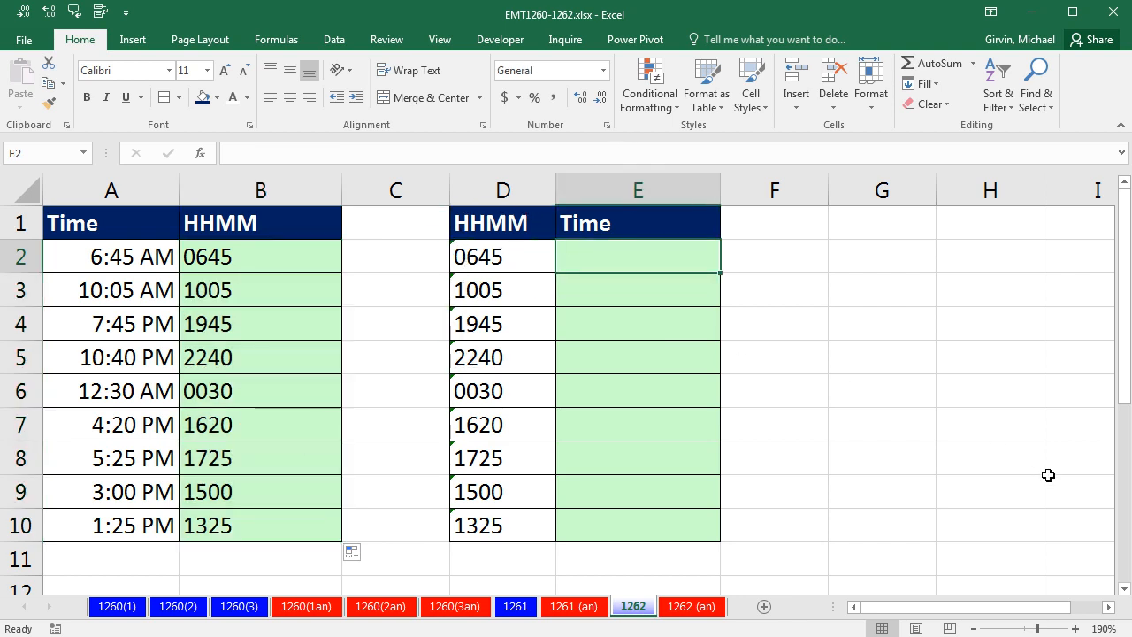
text(=text)
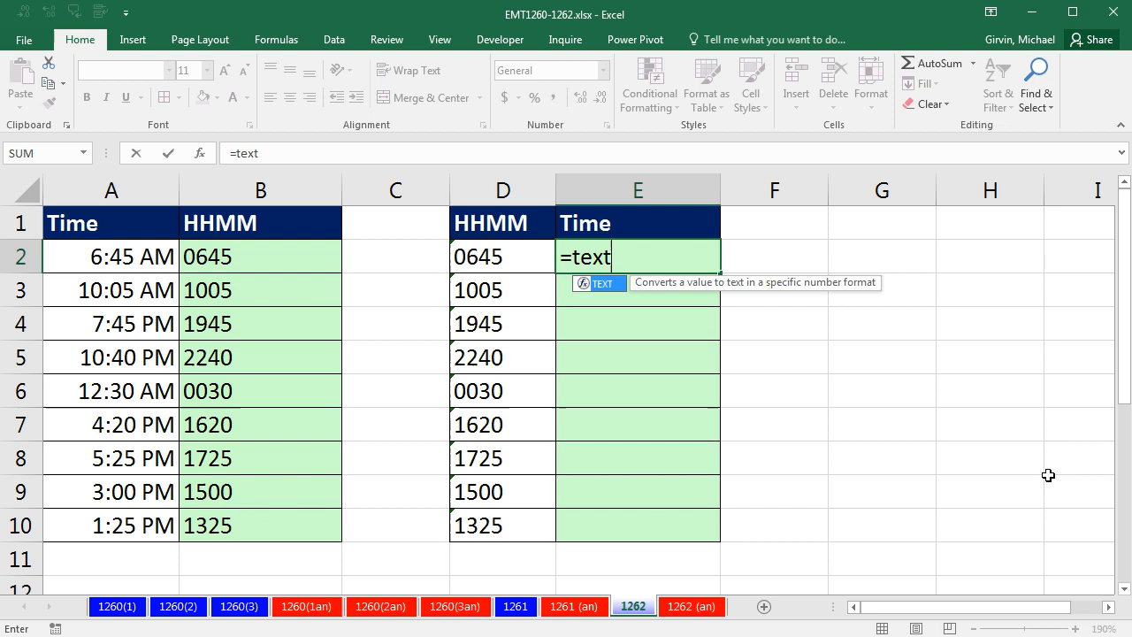
text(()
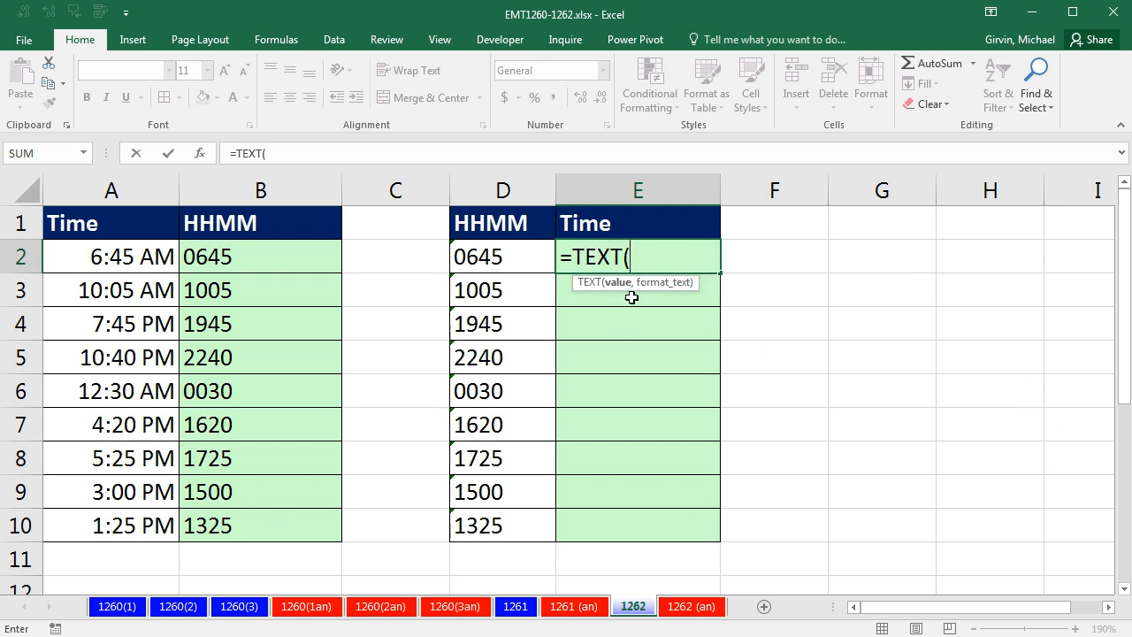
click(502, 257)
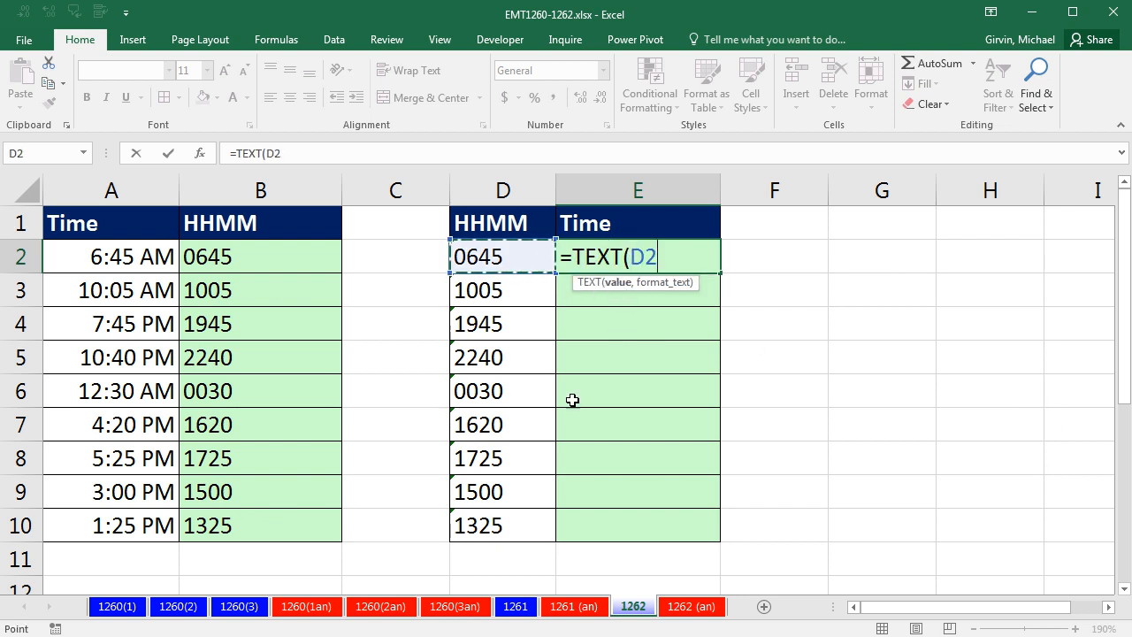
text(,)
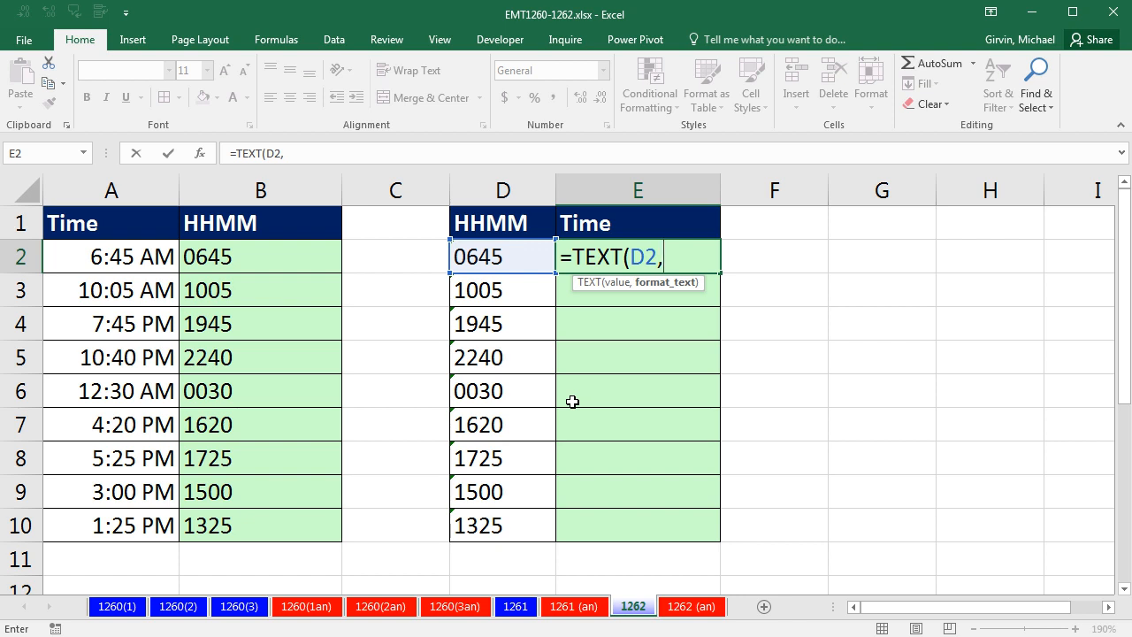
text(")
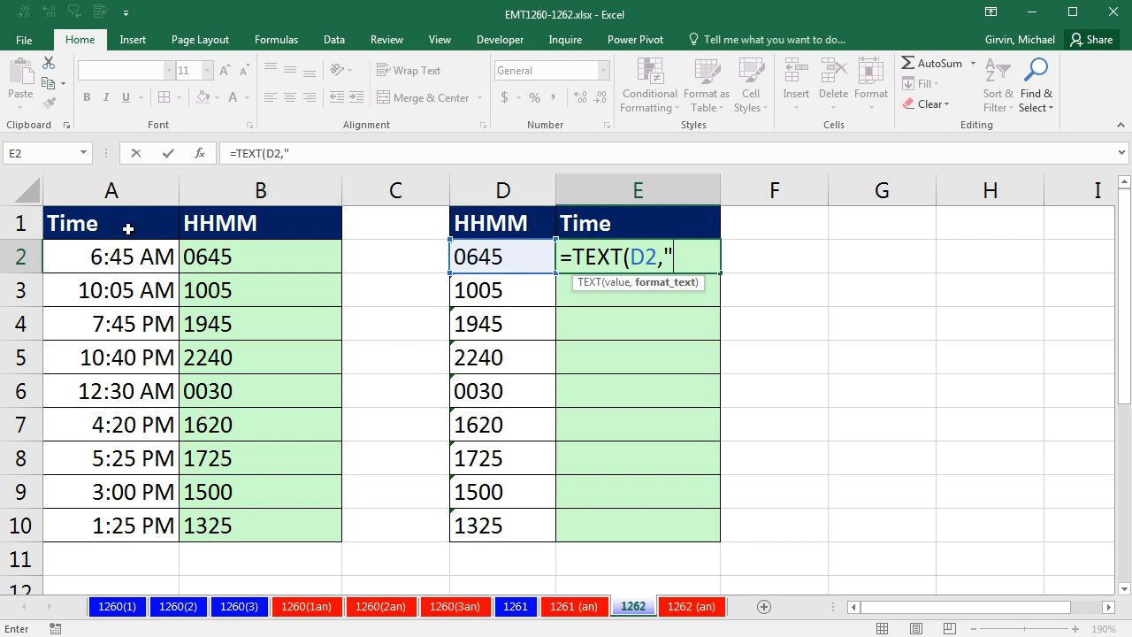
mouse_move(116, 242)
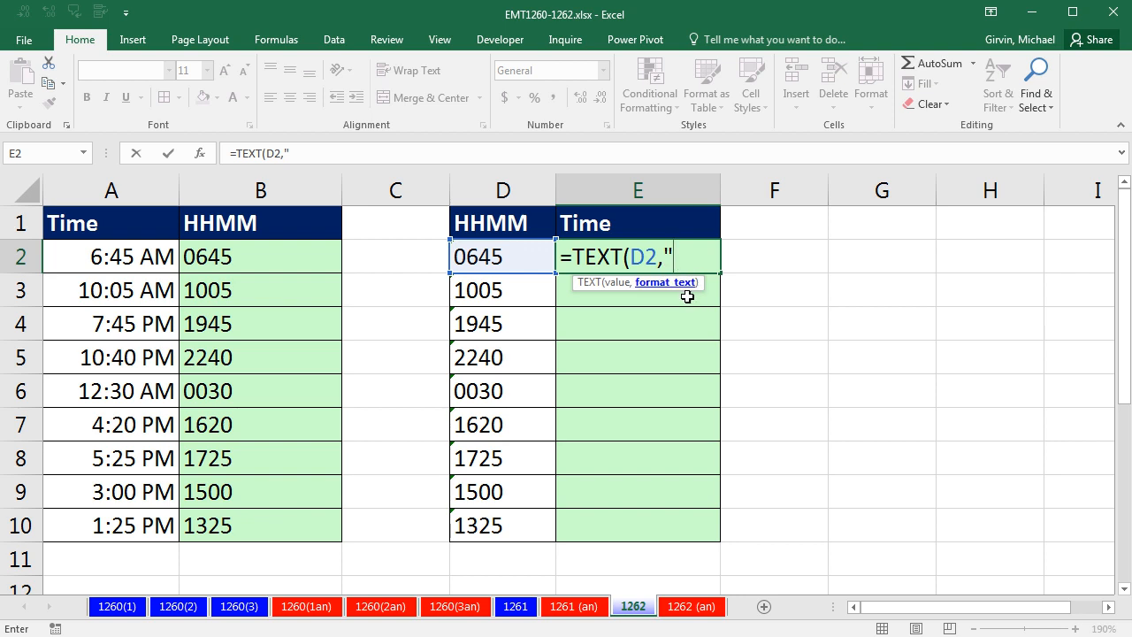
mouse_move(690, 408)
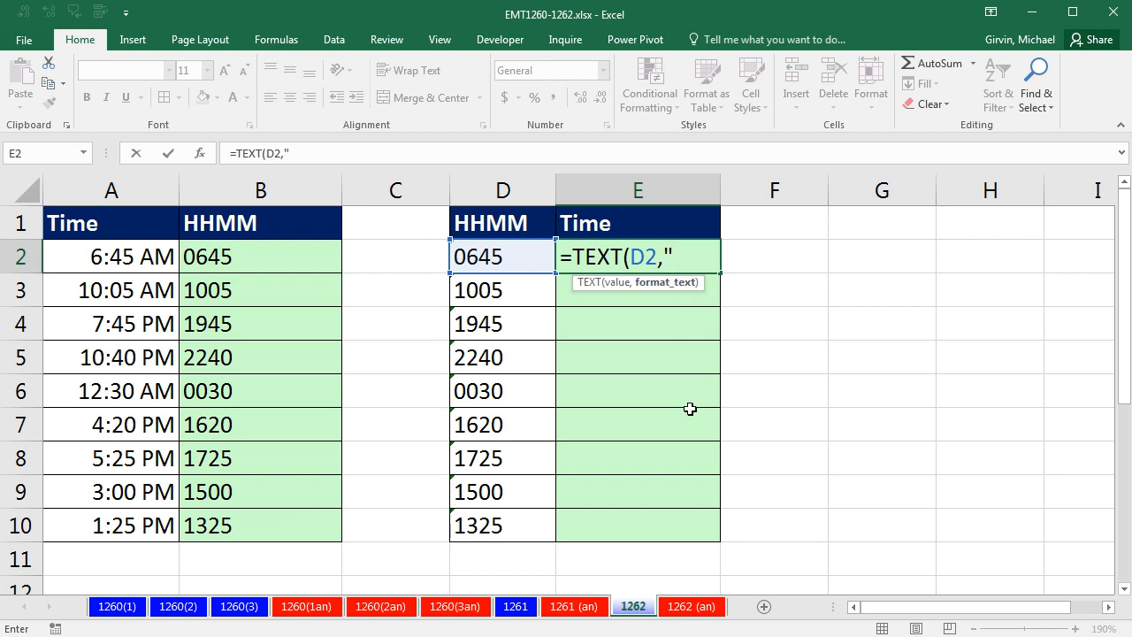
text(0)
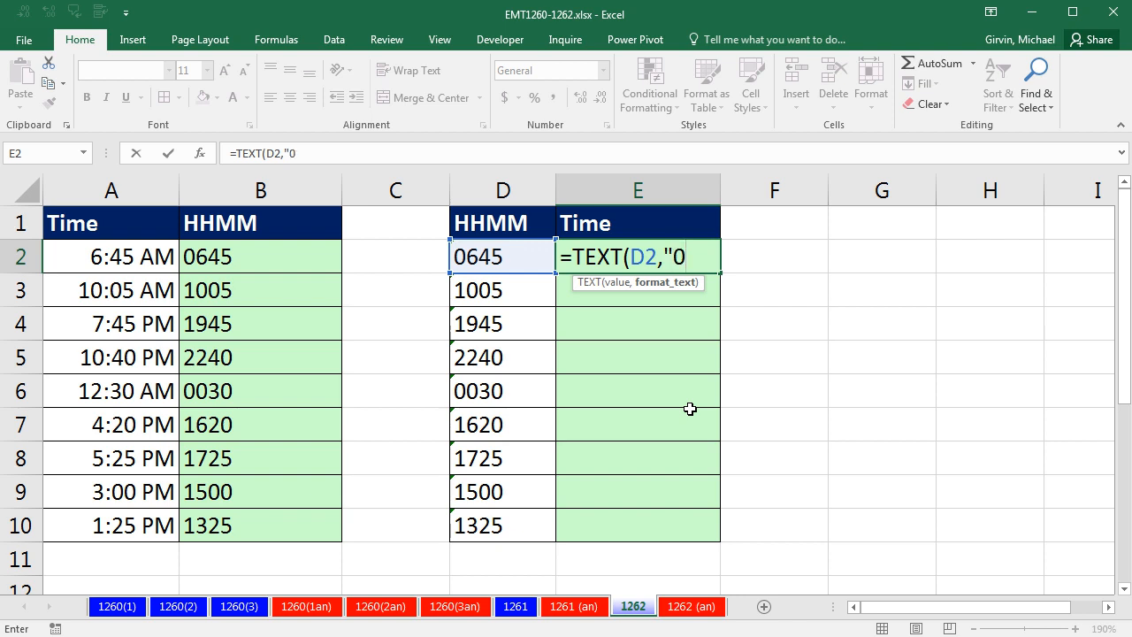
text(0)
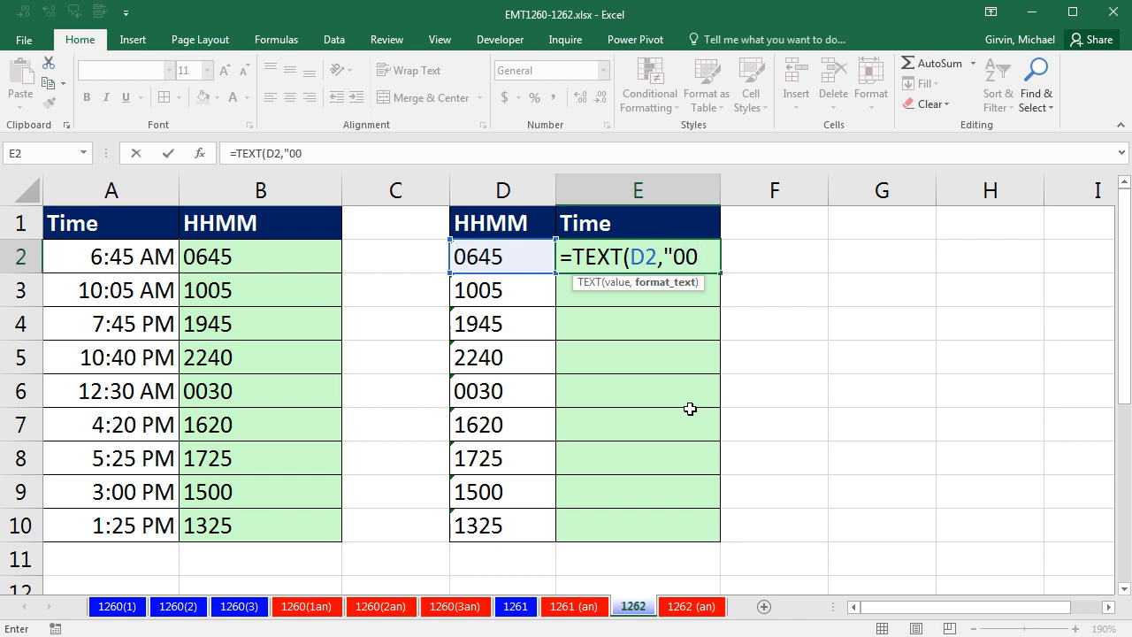
mouse_move(544, 354)
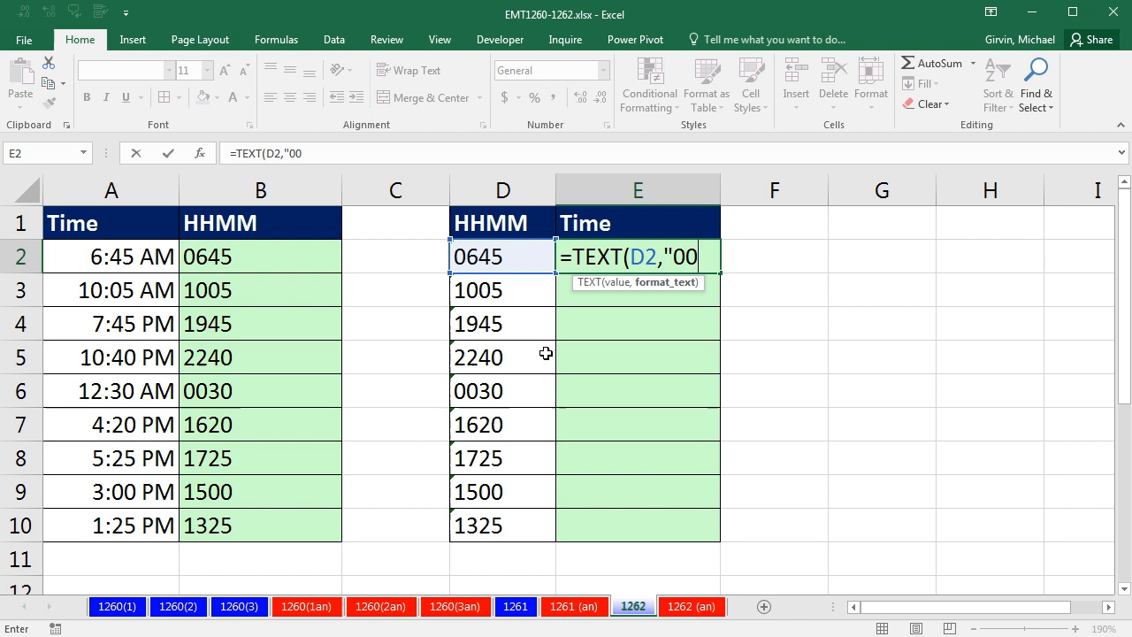
mouse_move(493, 289)
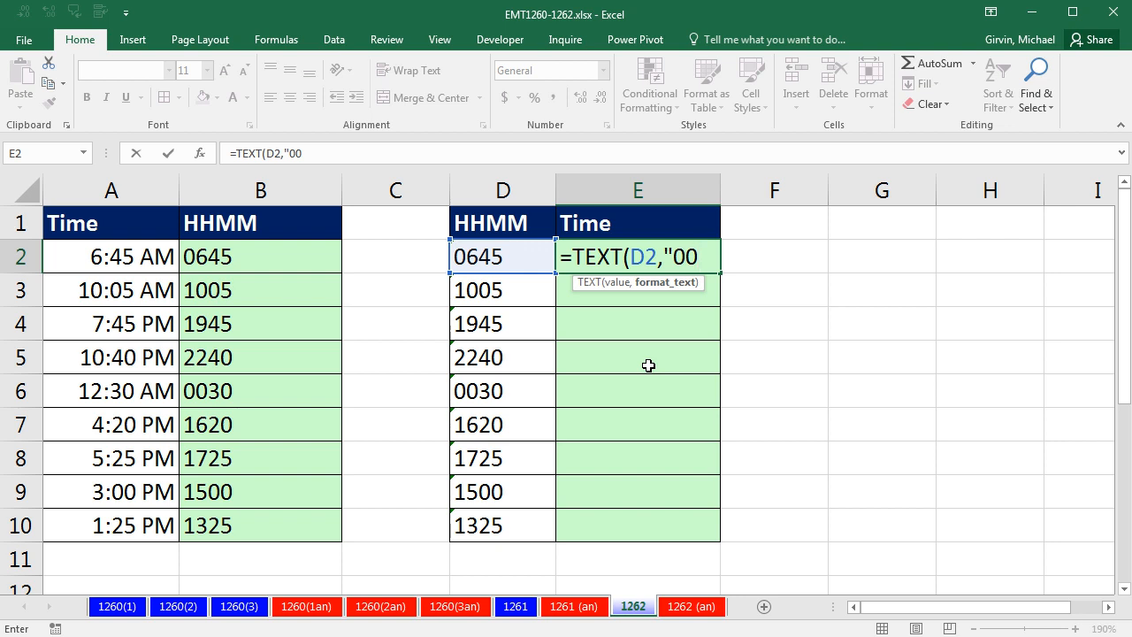
Complete E2's formula as =TEXT(D2,"00\:00") so it returns 06:45
text(\)
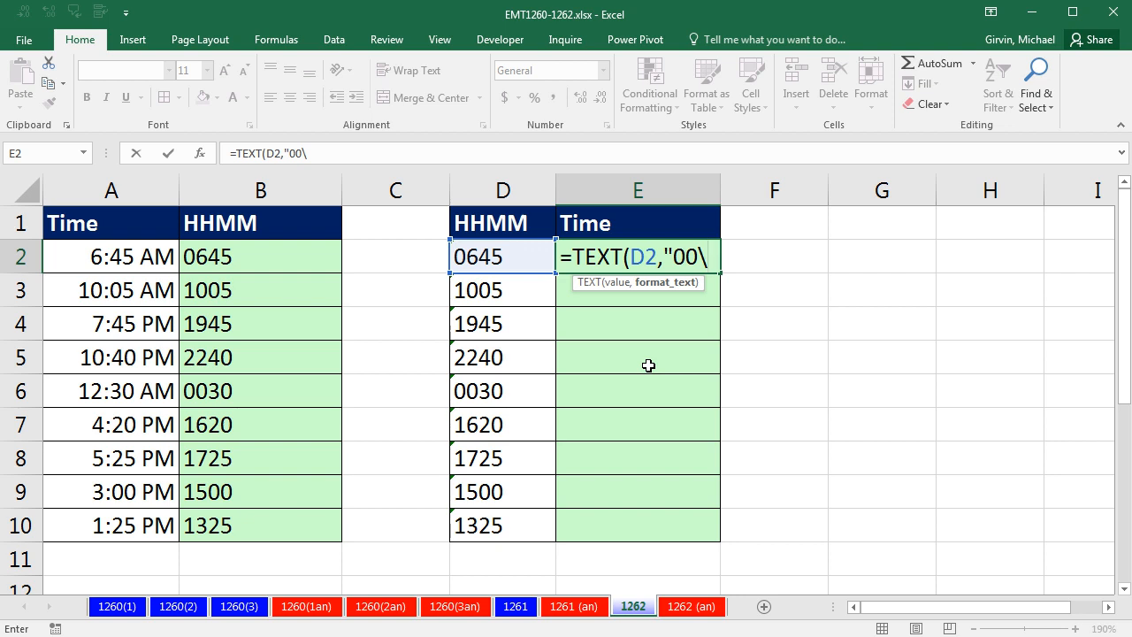
text(:)
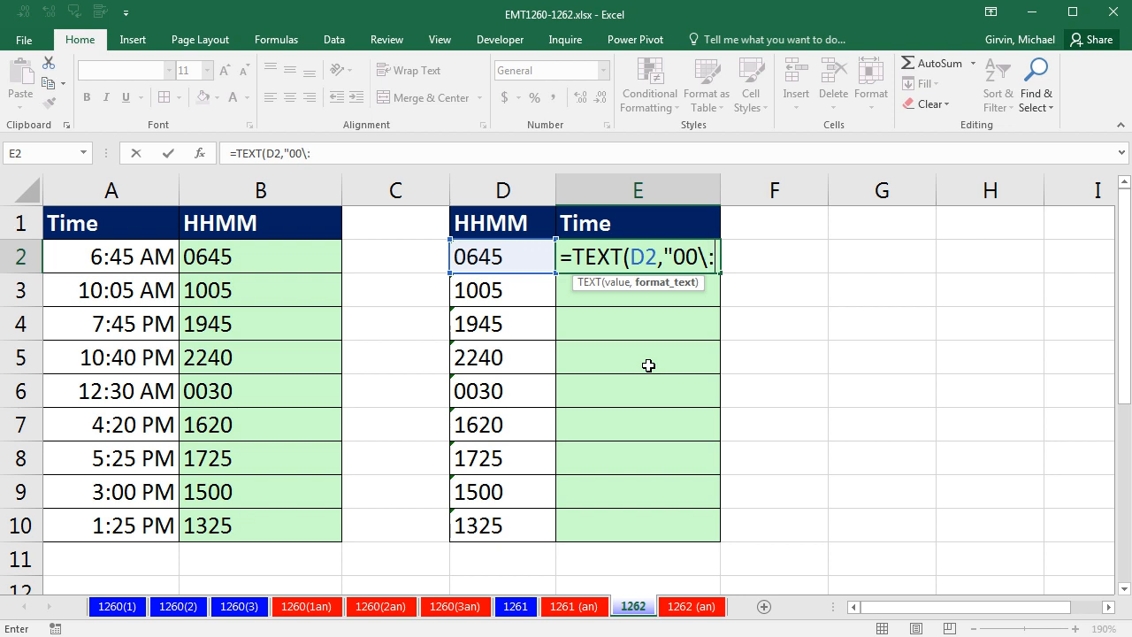
text(:00)
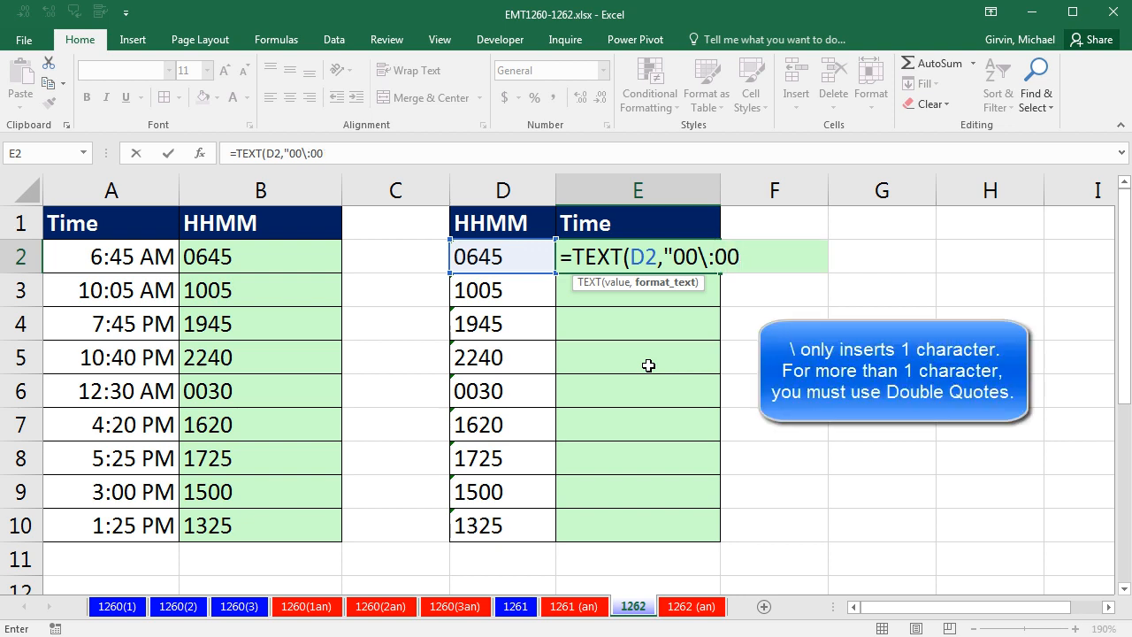
text("))
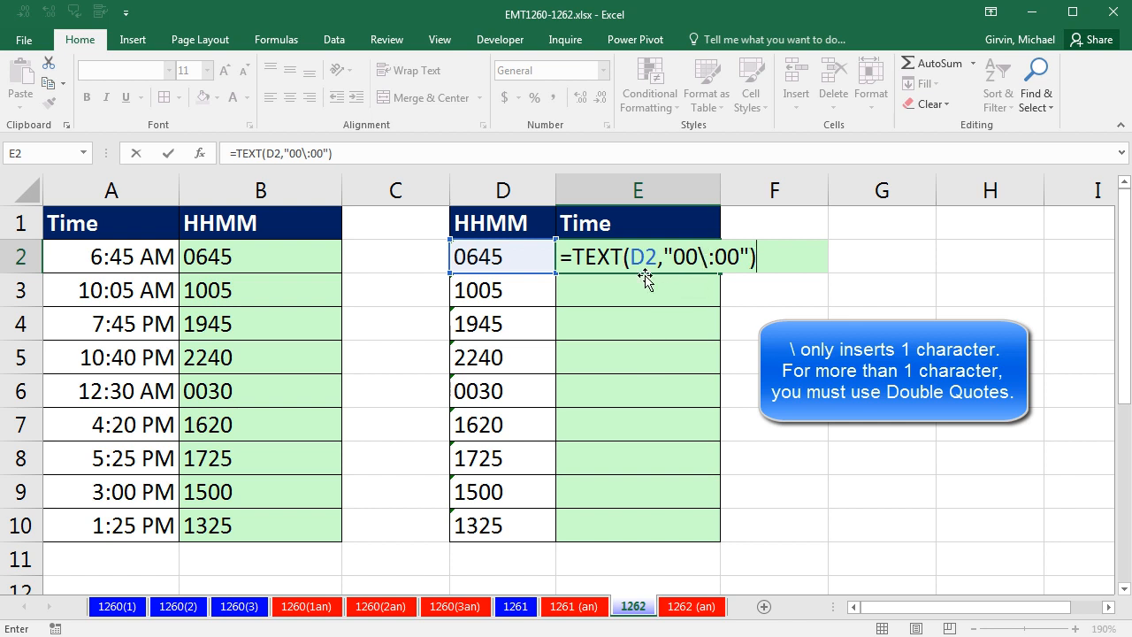
mouse_move(681, 294)
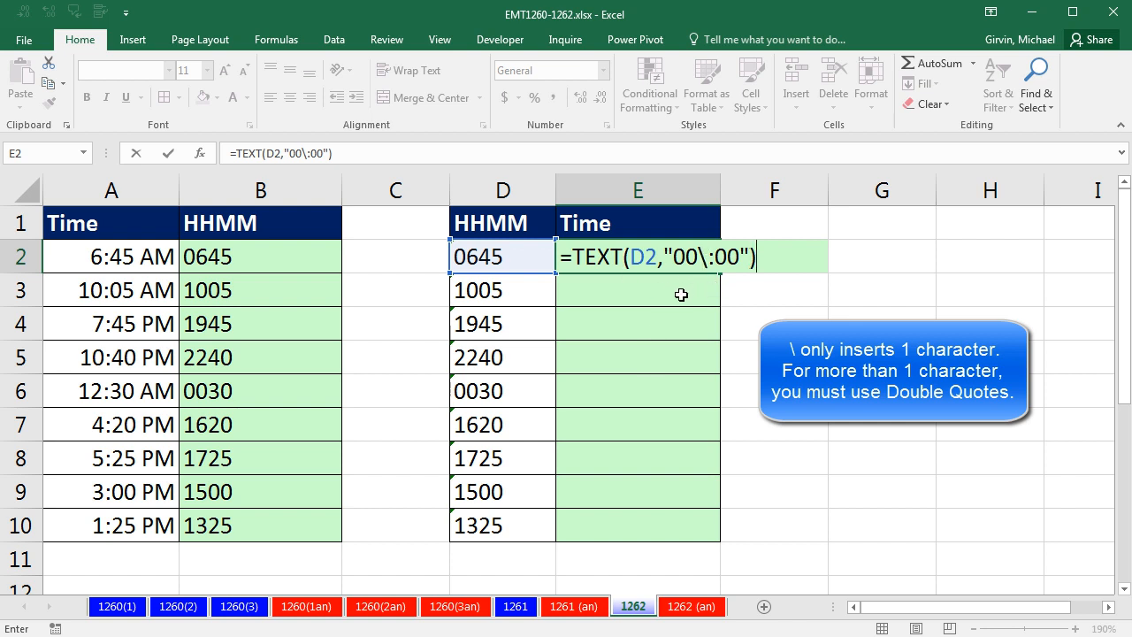
mouse_move(712, 278)
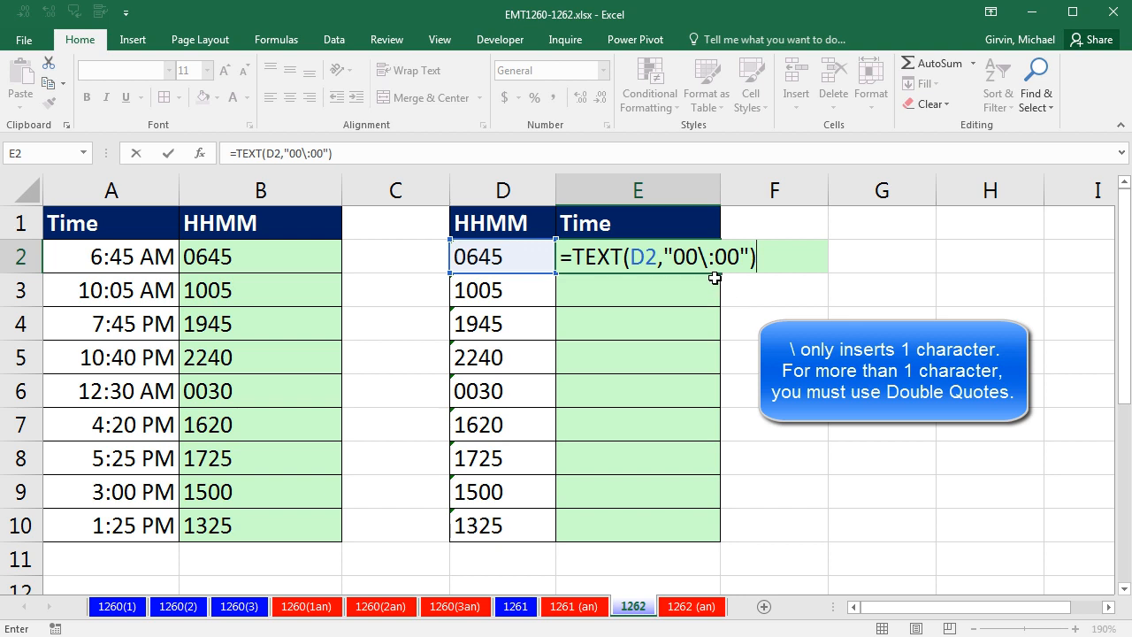
mouse_move(755, 283)
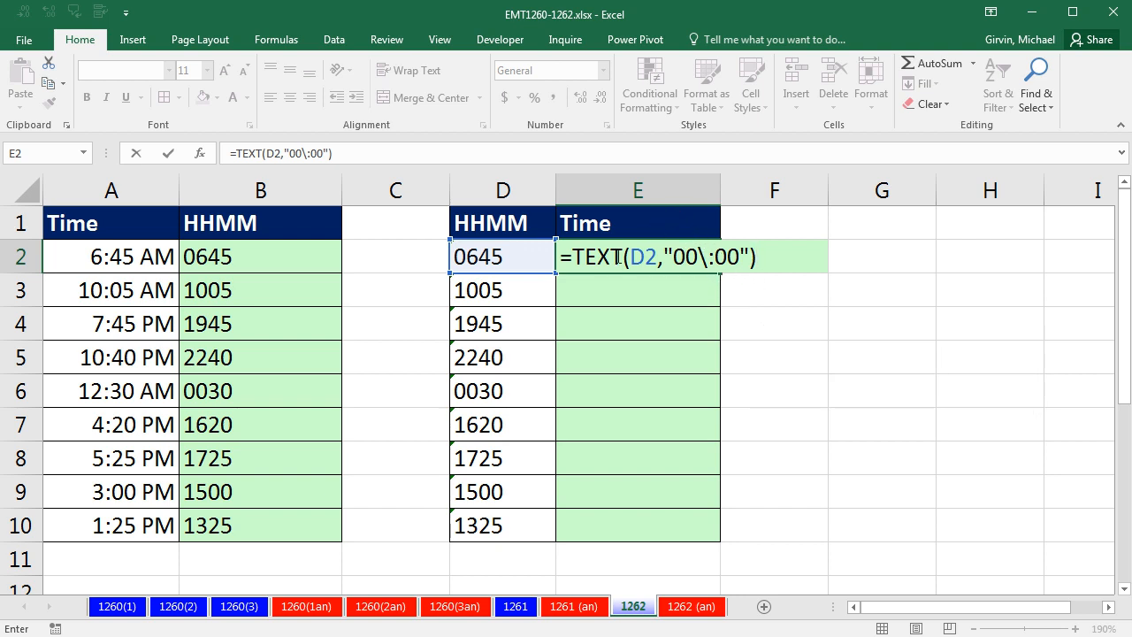
key(Enter)
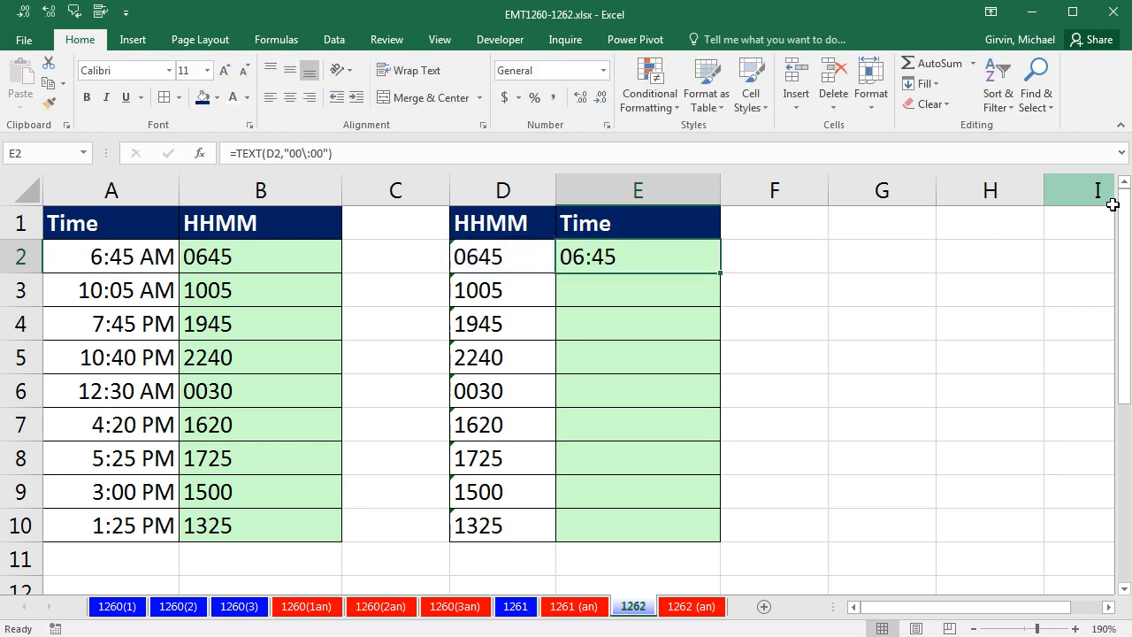
mouse_move(769, 153)
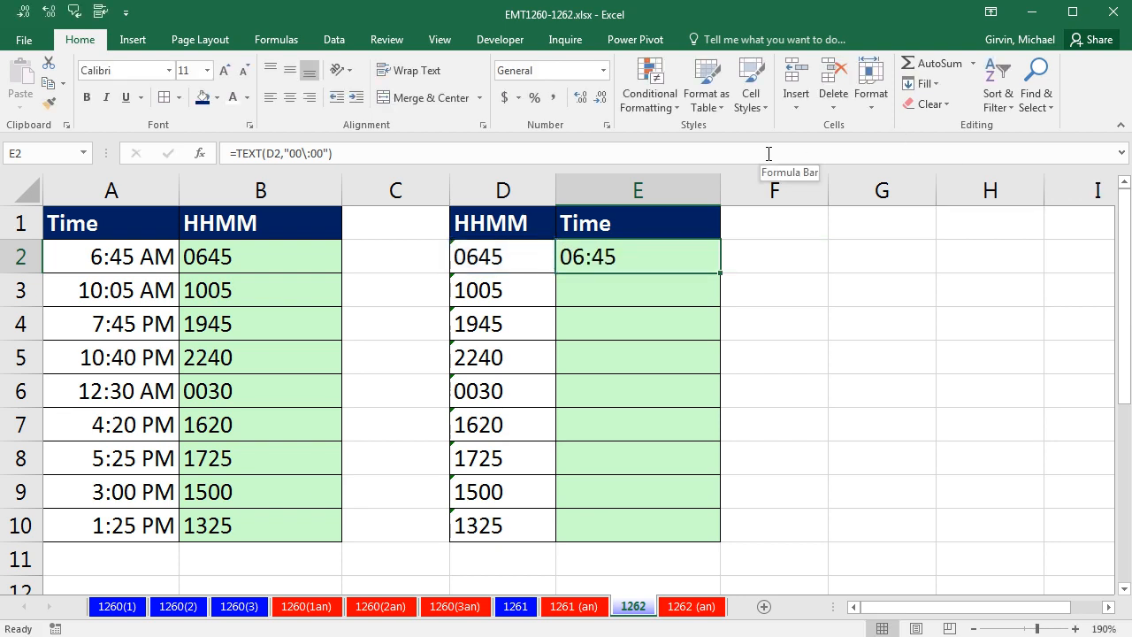
mouse_move(658, 210)
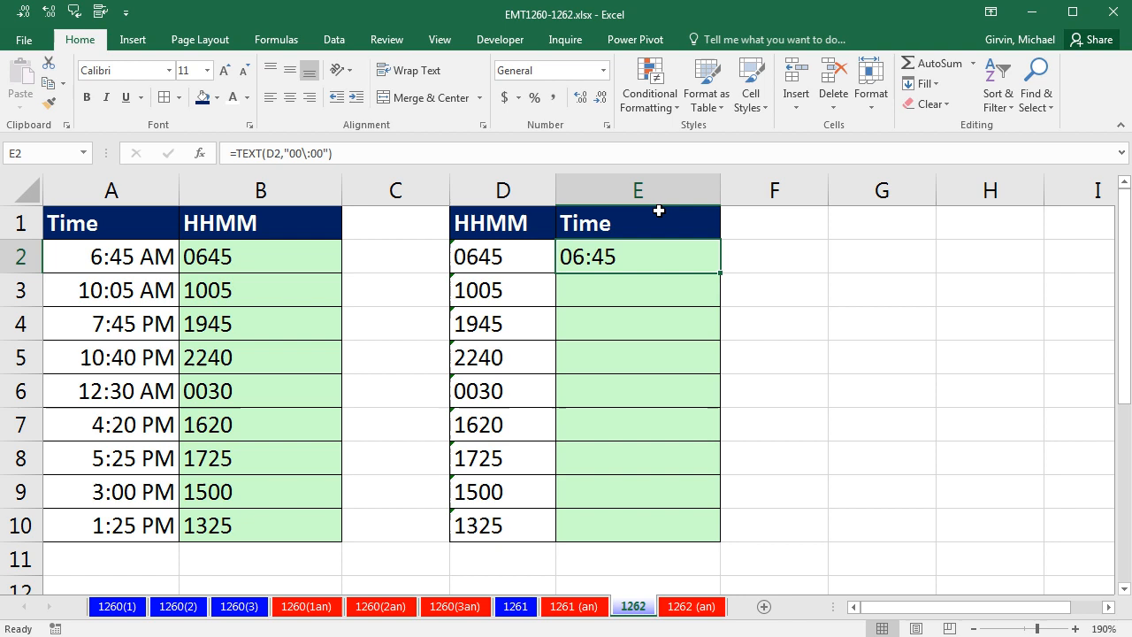
mouse_move(658, 223)
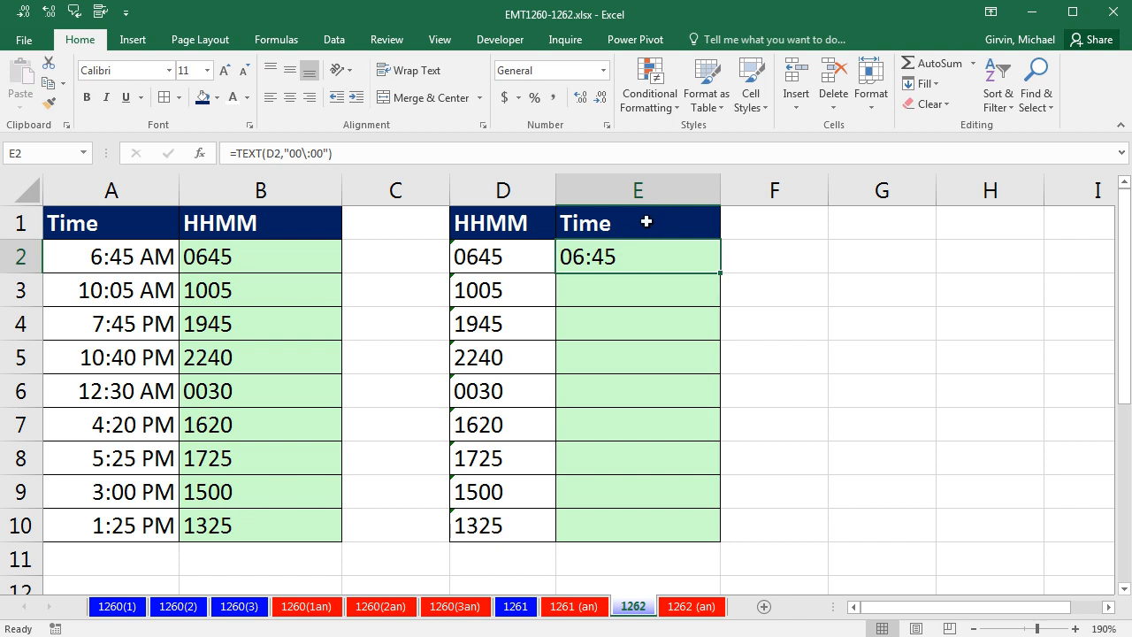
mouse_move(621, 241)
text(+0)
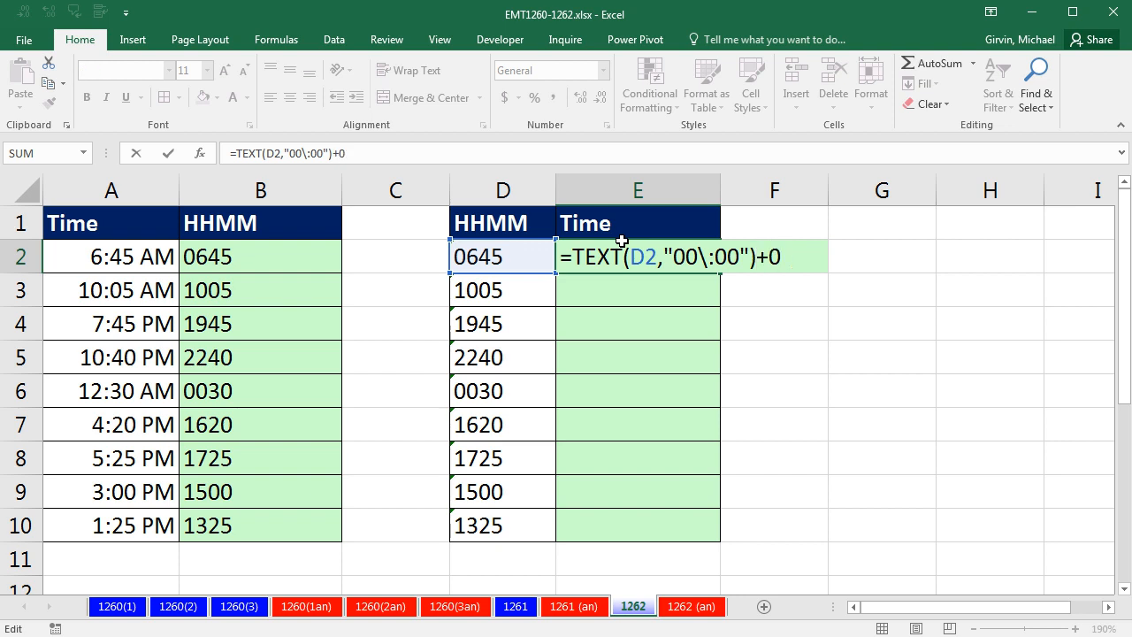
Confirm the edited E2 formula =TEXT(D2,"00\:00")+0, returning 0.28125
key(Enter)
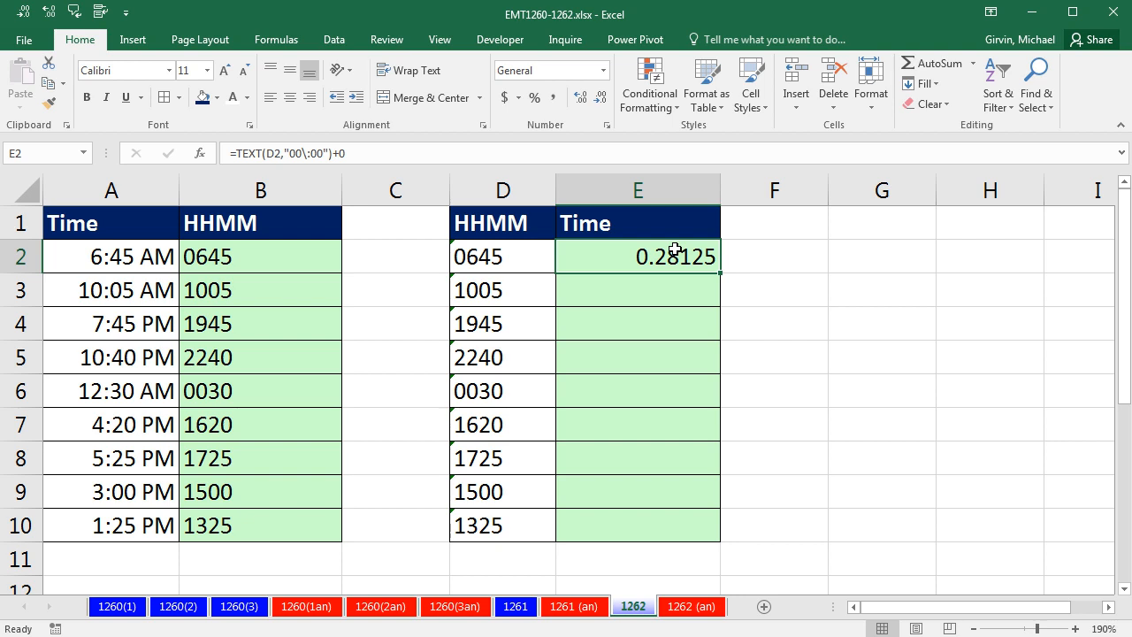
mouse_move(662, 242)
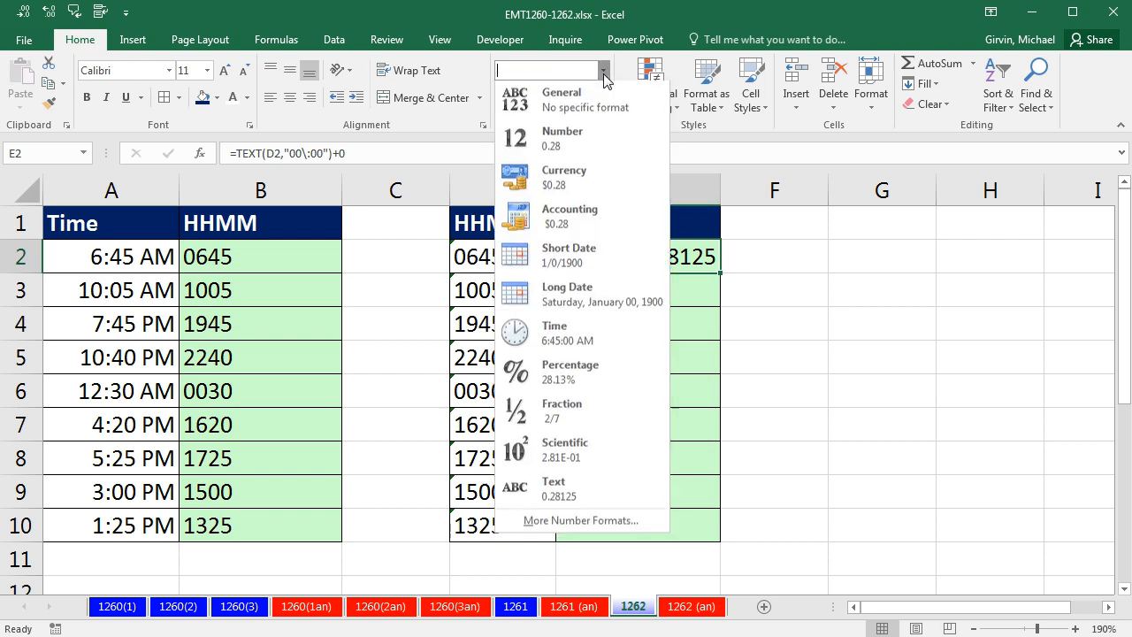
mouse_move(584, 342)
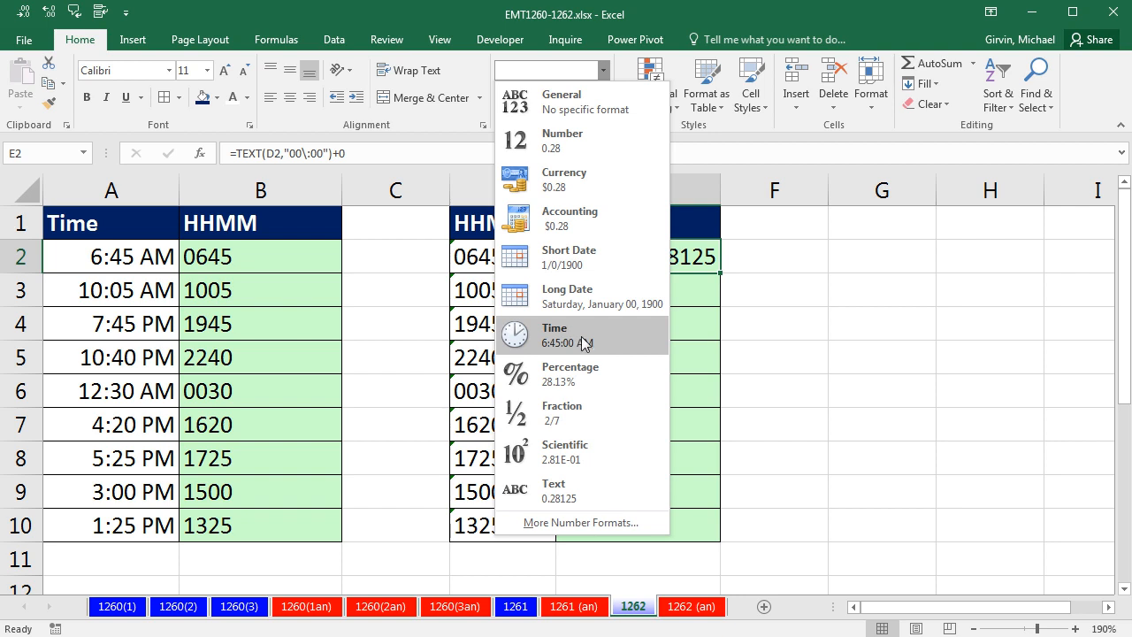
Apply the Time number format to the converted values in column E
click(555, 334)
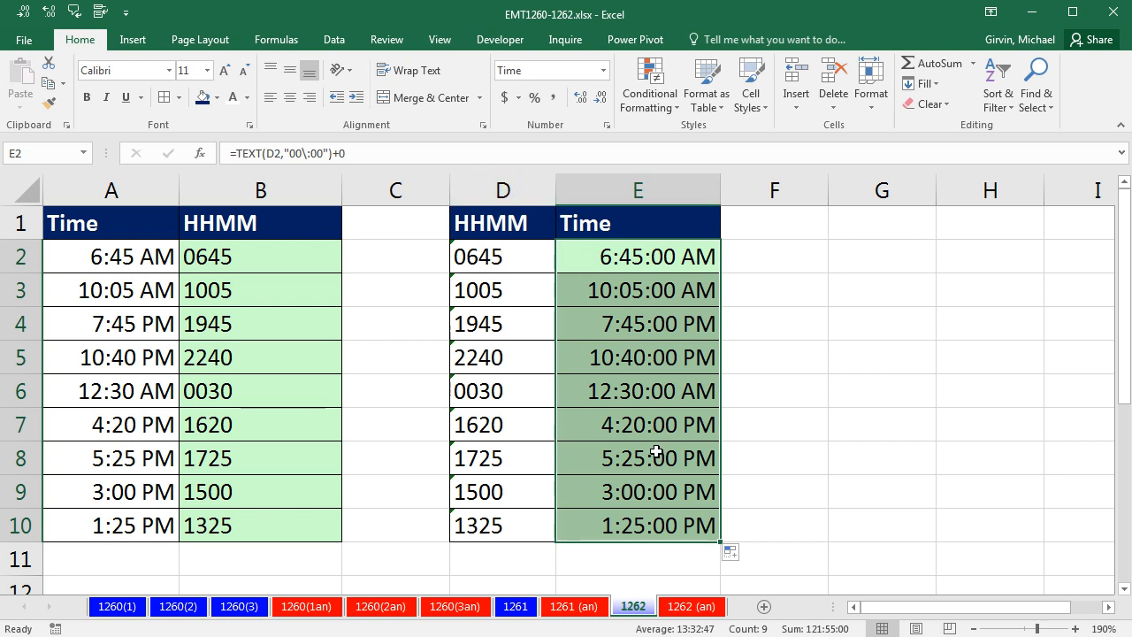
mouse_move(119, 281)
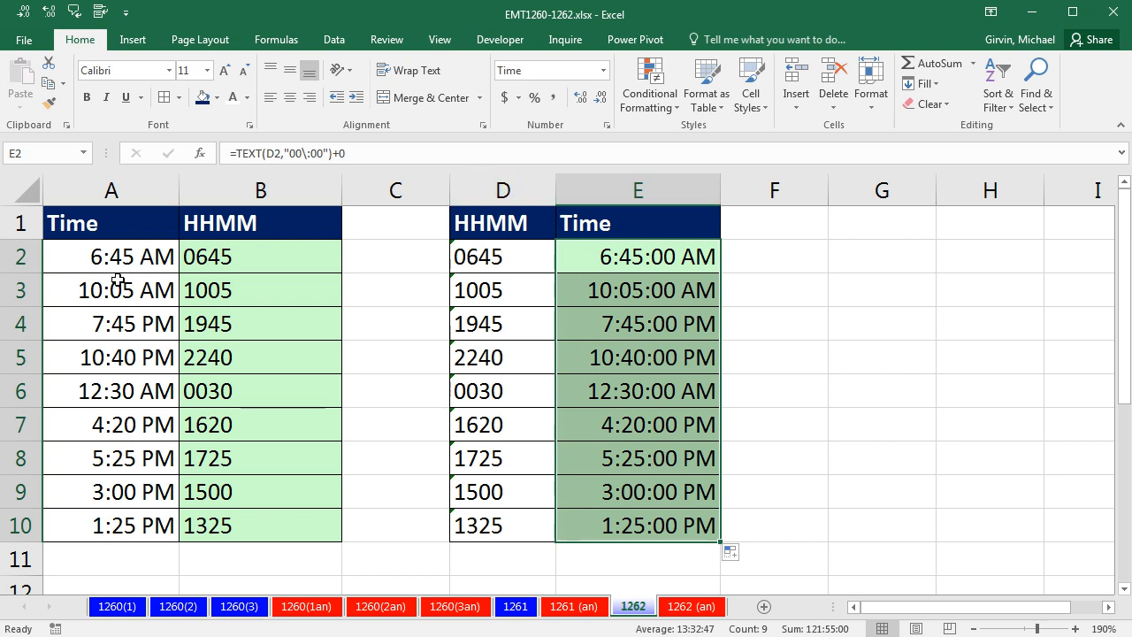
Reopen E2 in edit mode to show =TEXT(D2,"00\:00")+0
double_click(260, 257)
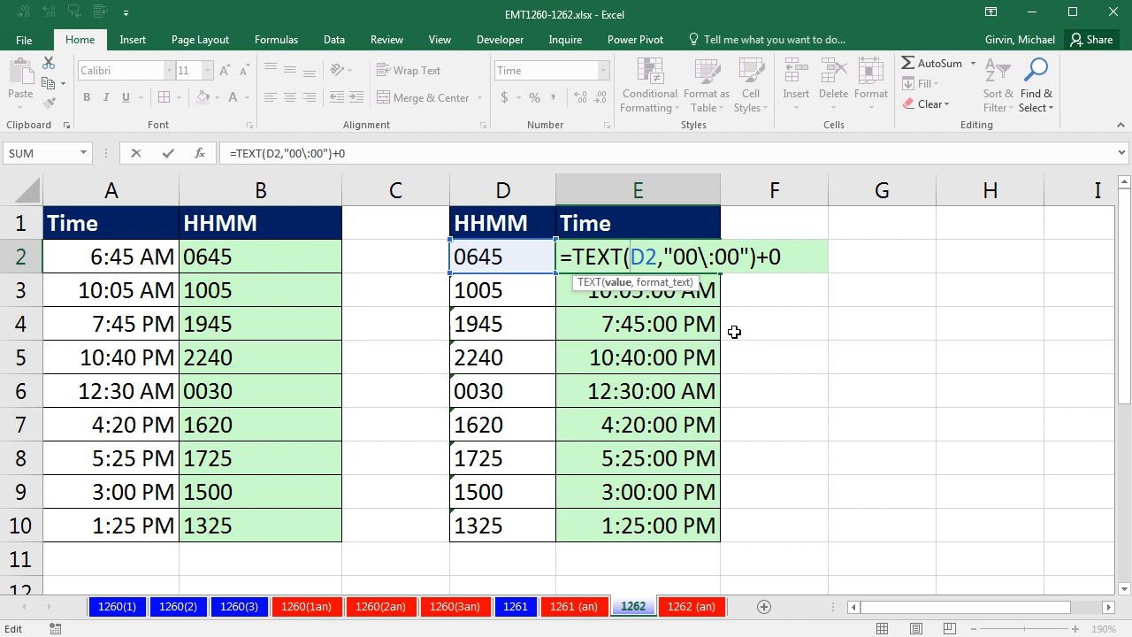
mouse_move(730, 333)
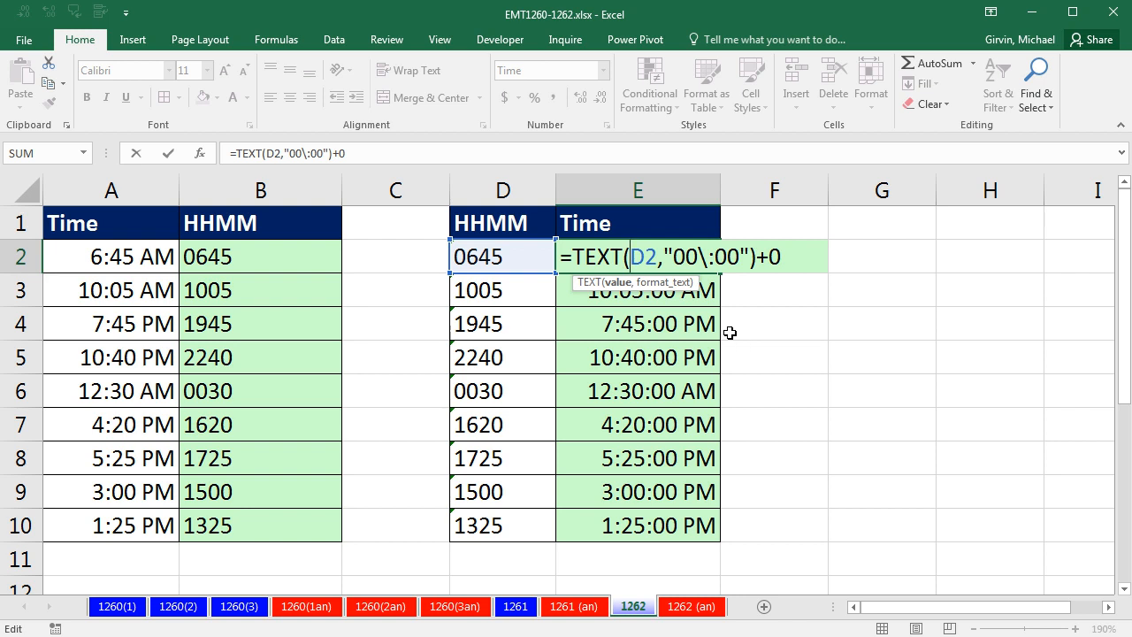